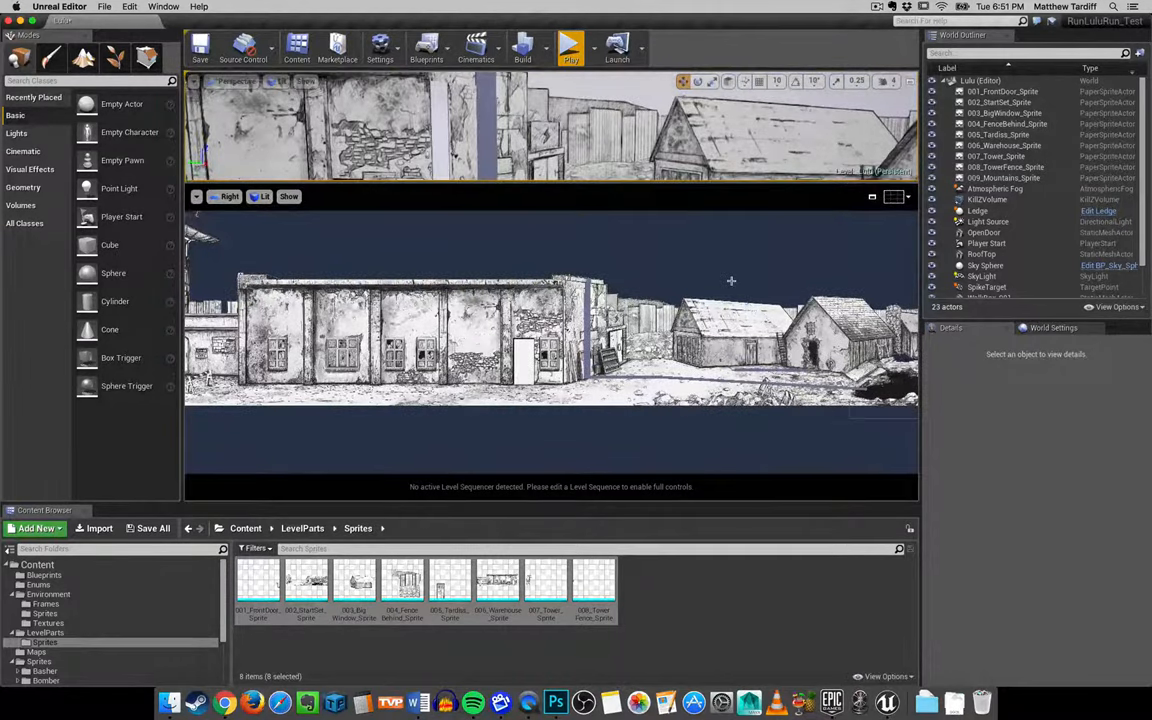
Play-test the level, then select the SpikeTarget actor near the ledge
left_click(570, 44)
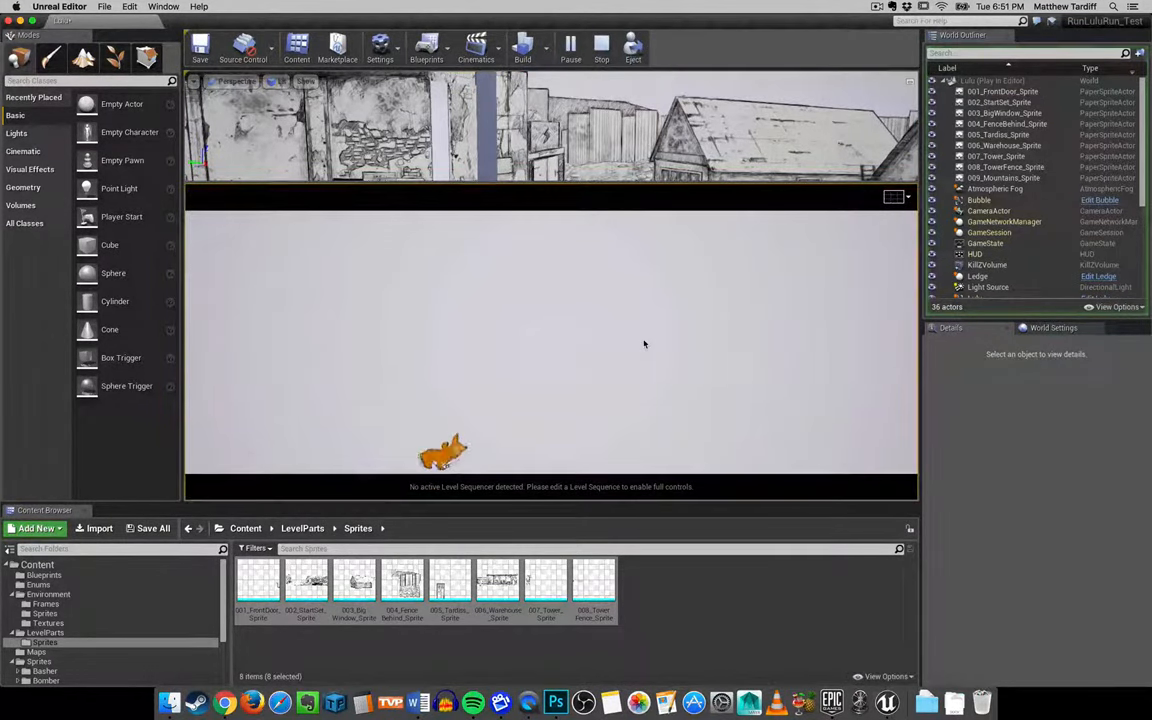
left_click(570, 44)
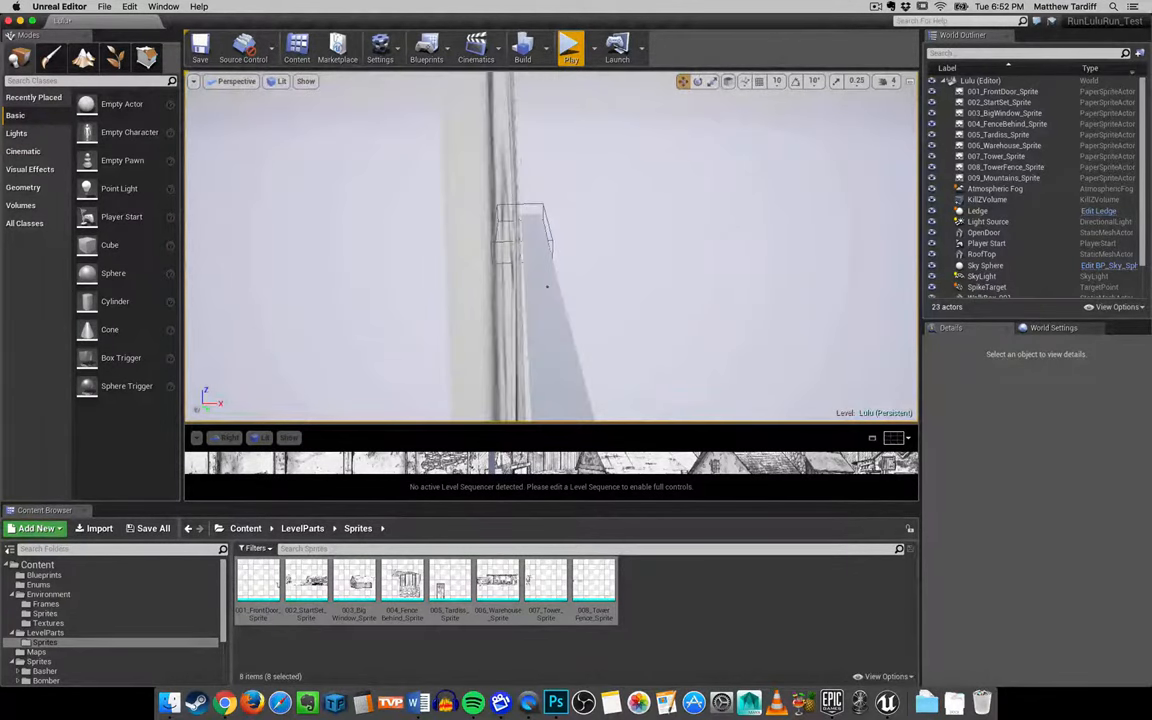
left_click(988, 200)
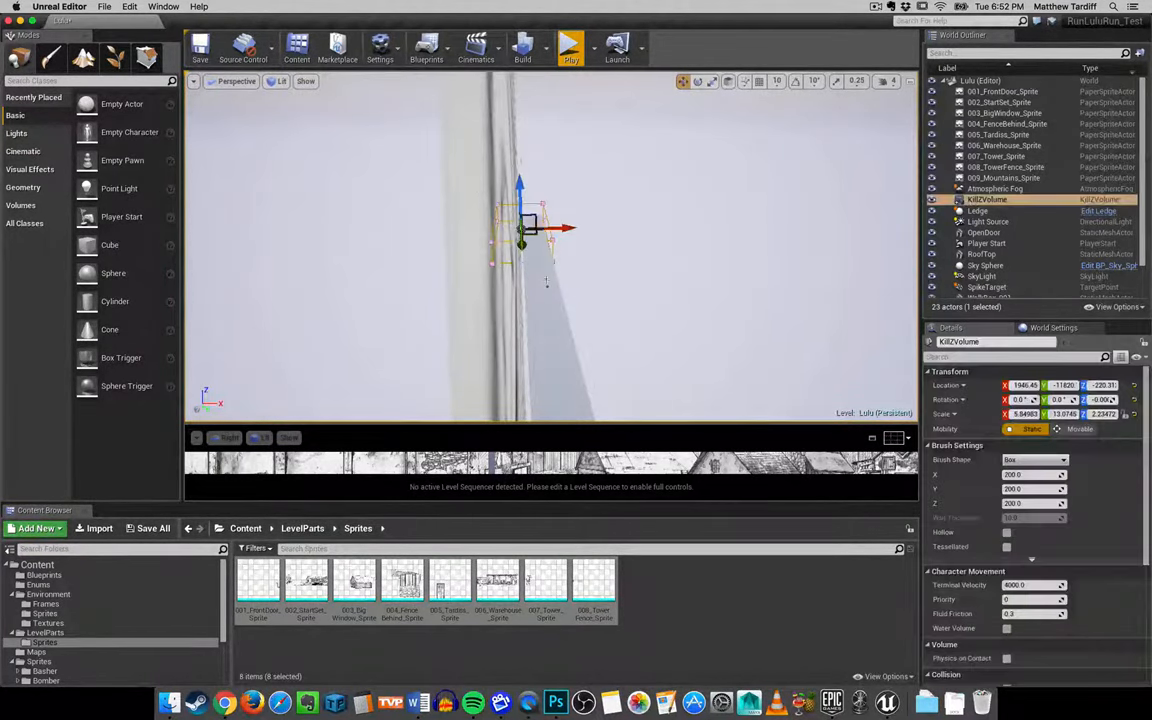
left_click(988, 288)
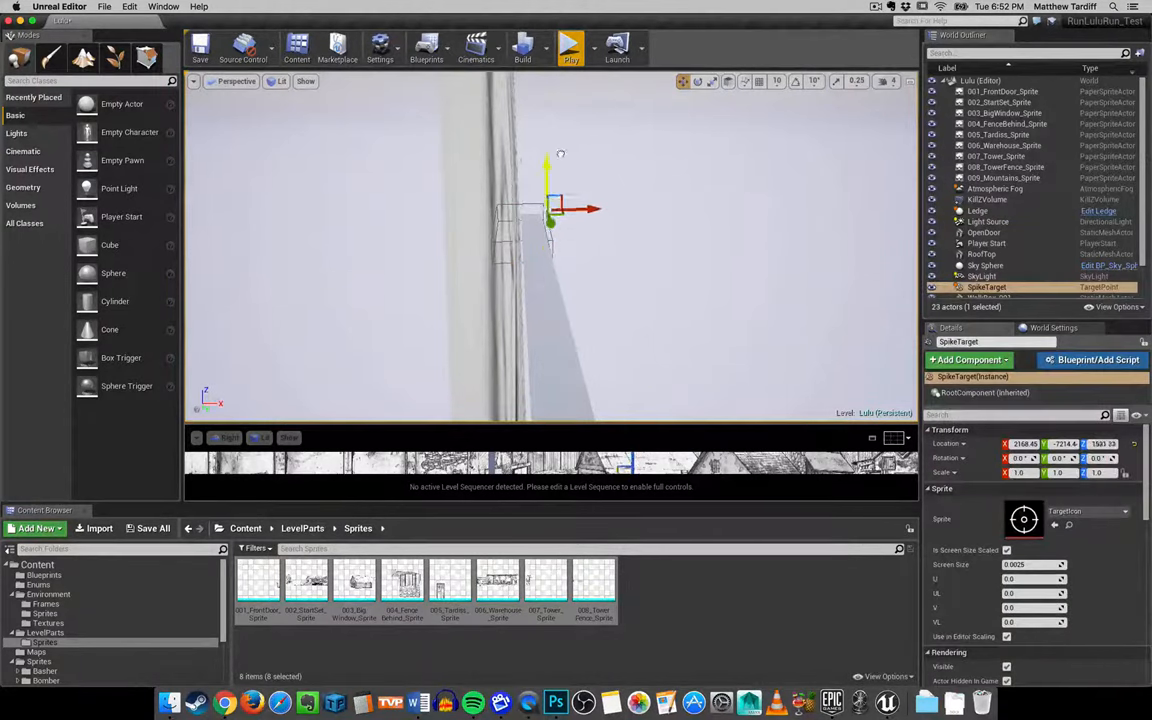
Move the SpikeTarget down to ground level beside the barn and check it in the viewport
left_click_drag(556, 208, 536, 182)
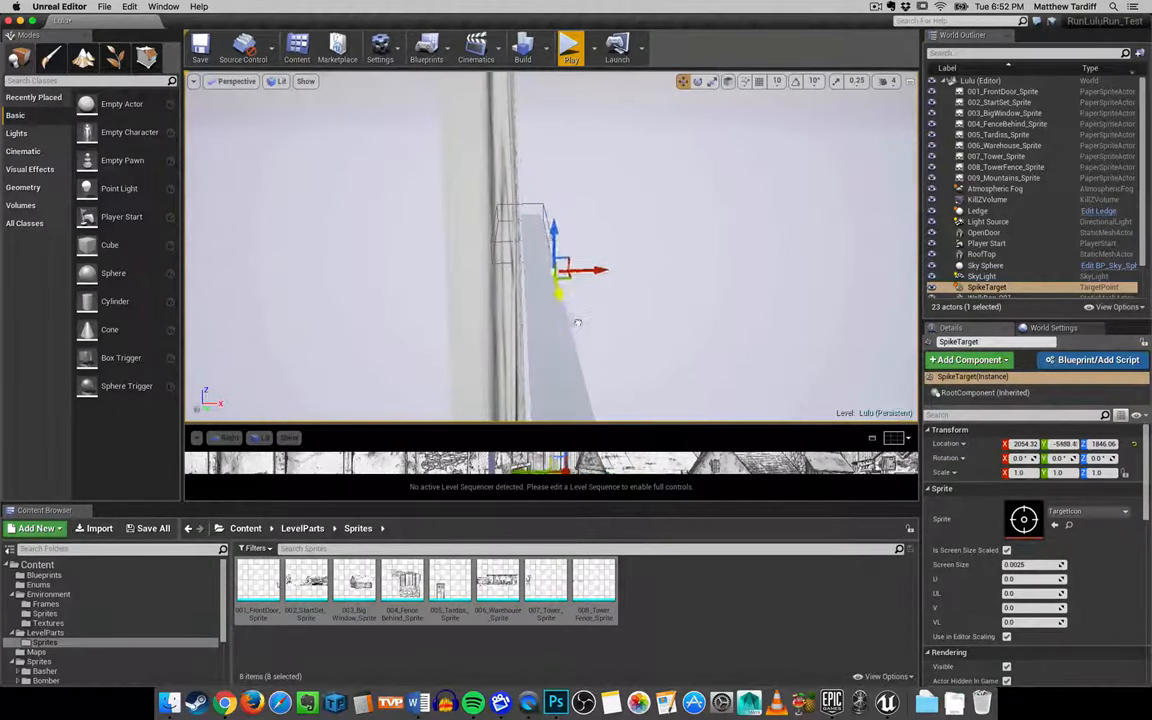
left_click_drag(560, 290, 544, 220)
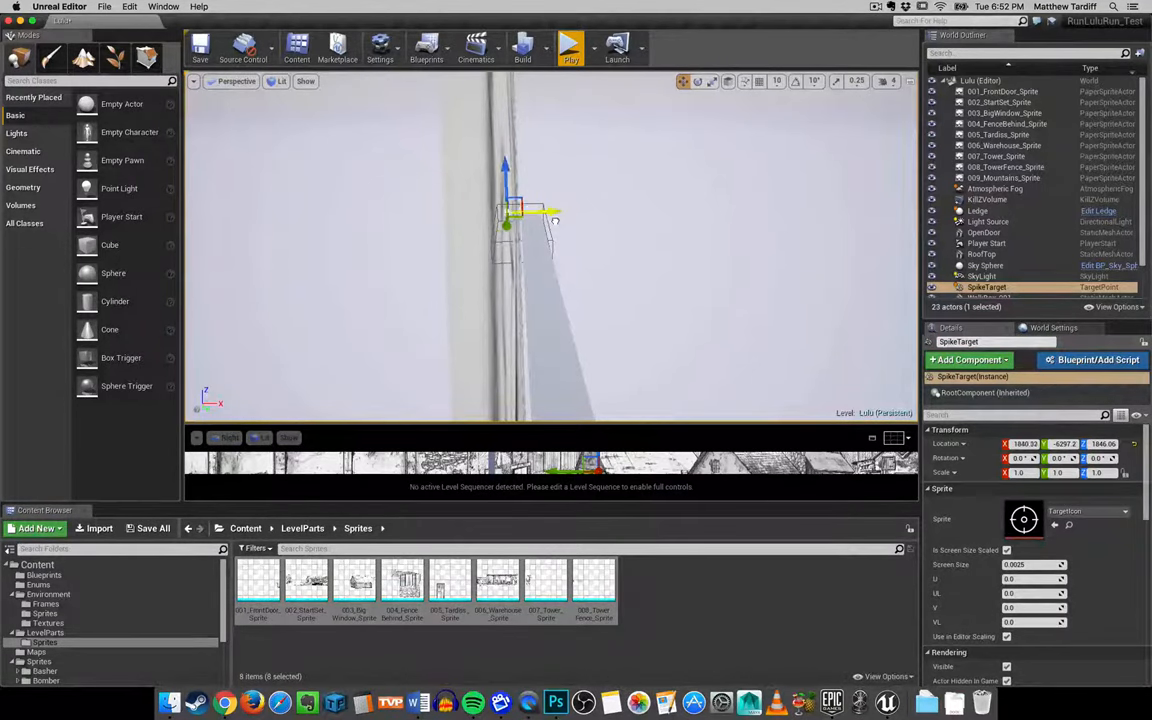
left_click_drag(510, 216, 556, 216)
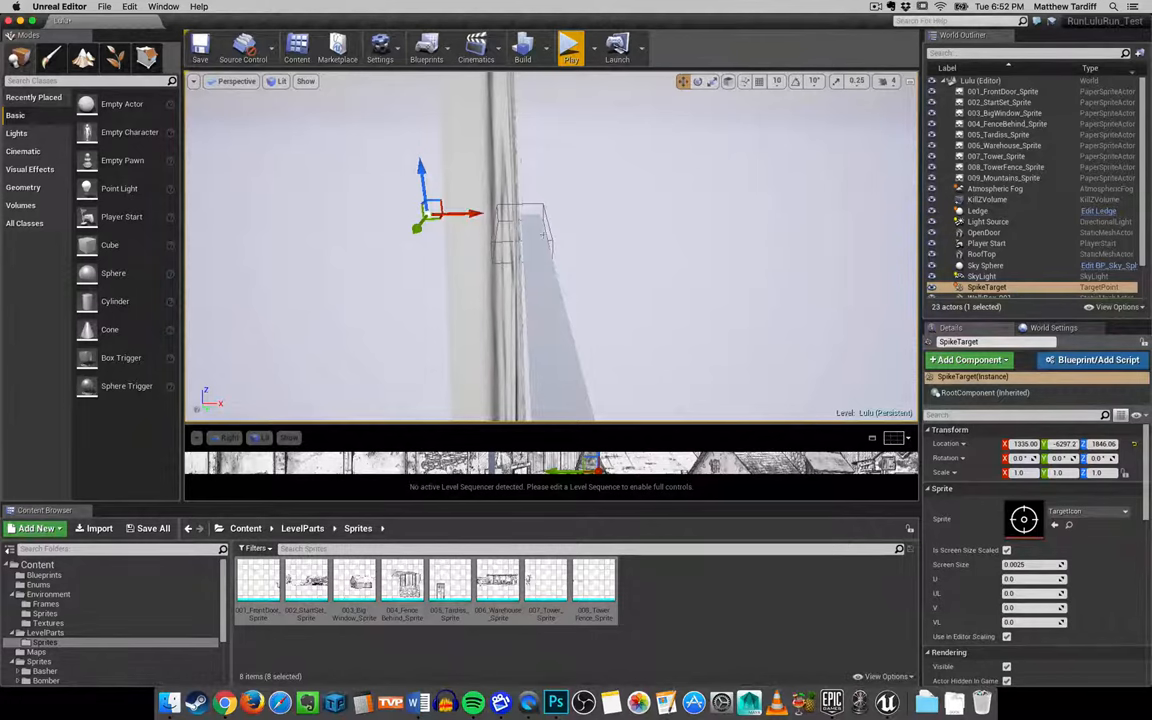
left_click_drag(436, 216, 536, 190)
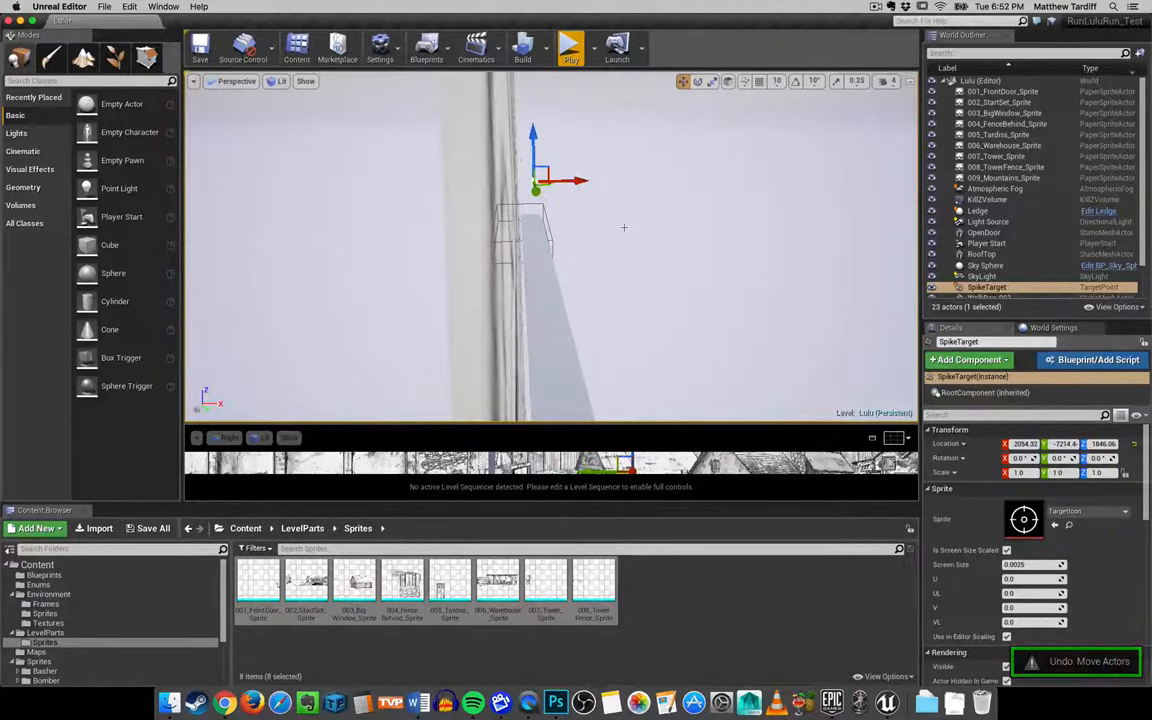
left_click_drag(536, 184, 548, 284)
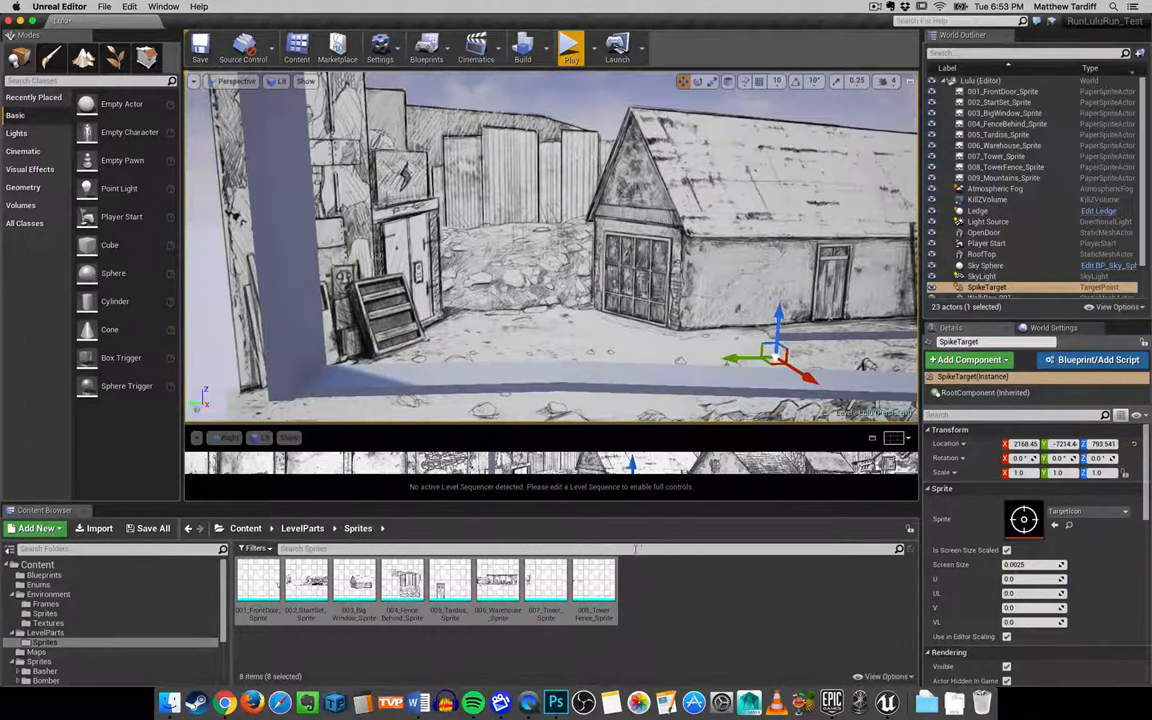
mouse_move(500, 704)
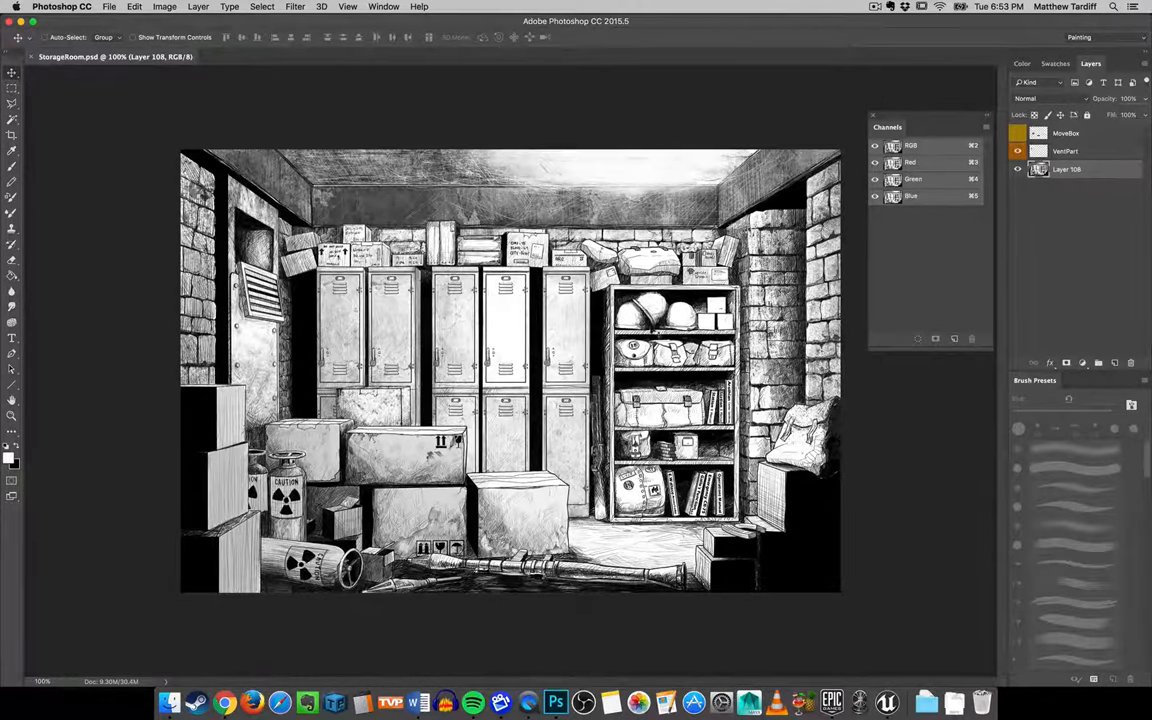
Bring up the Storyboards.mov video in QuickTime Player
left_click(528, 702)
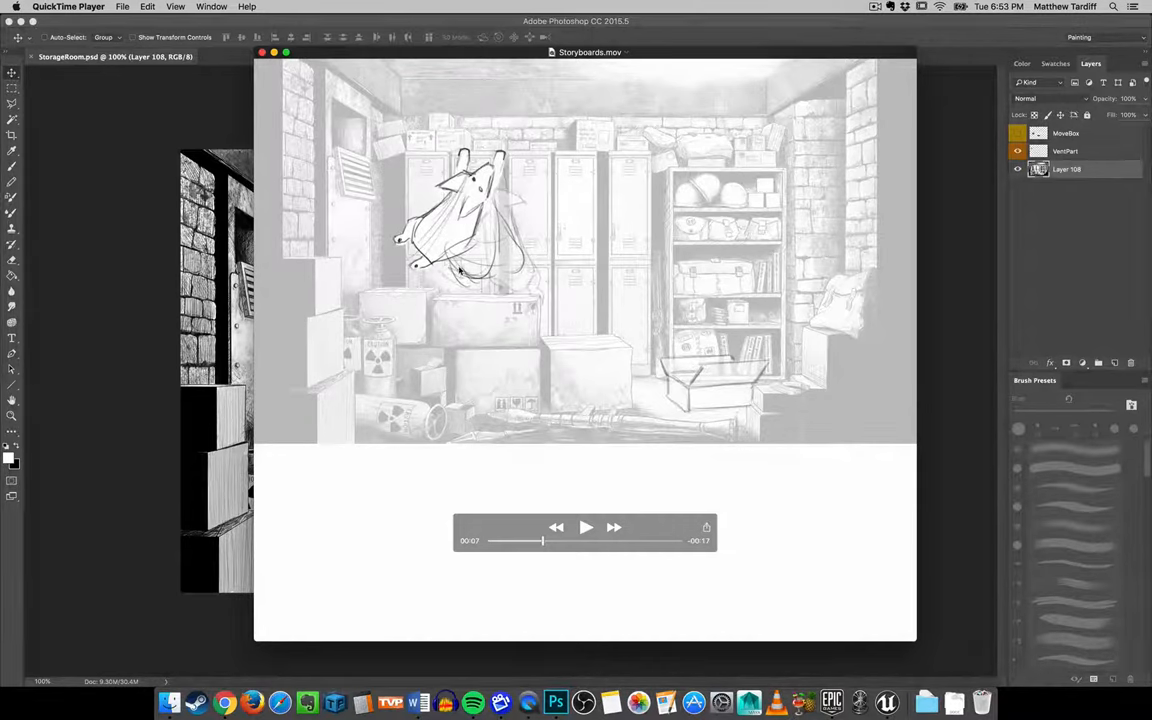
mouse_move(664, 310)
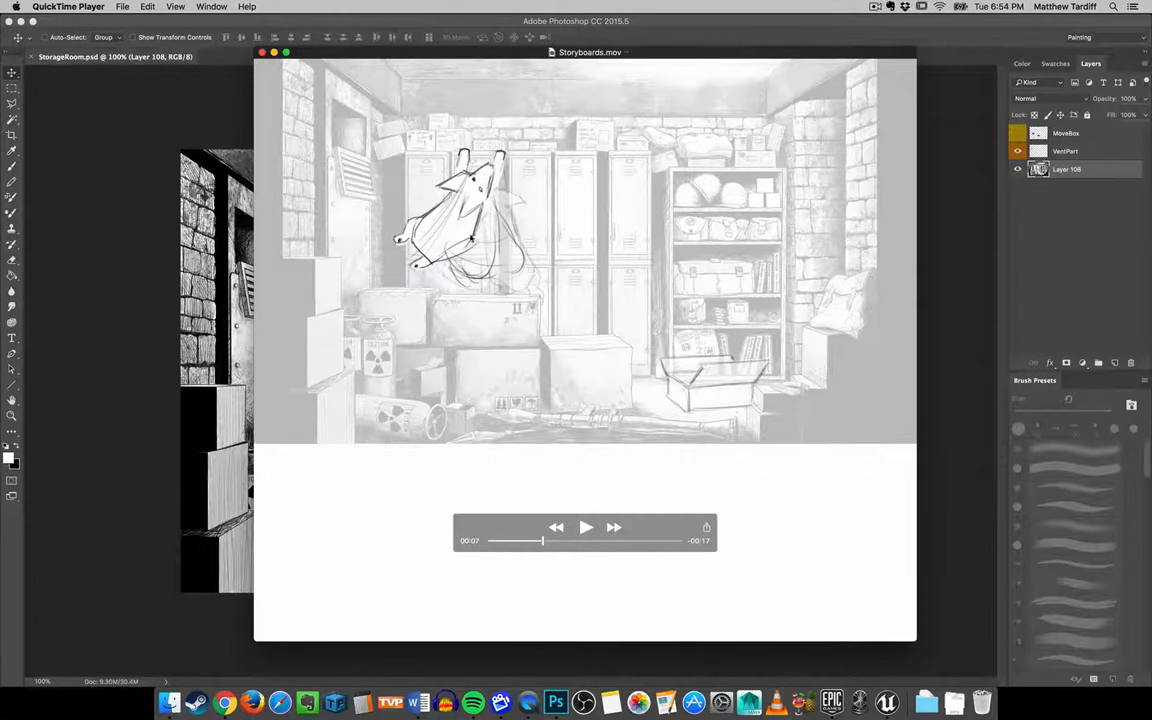
mouse_move(448, 336)
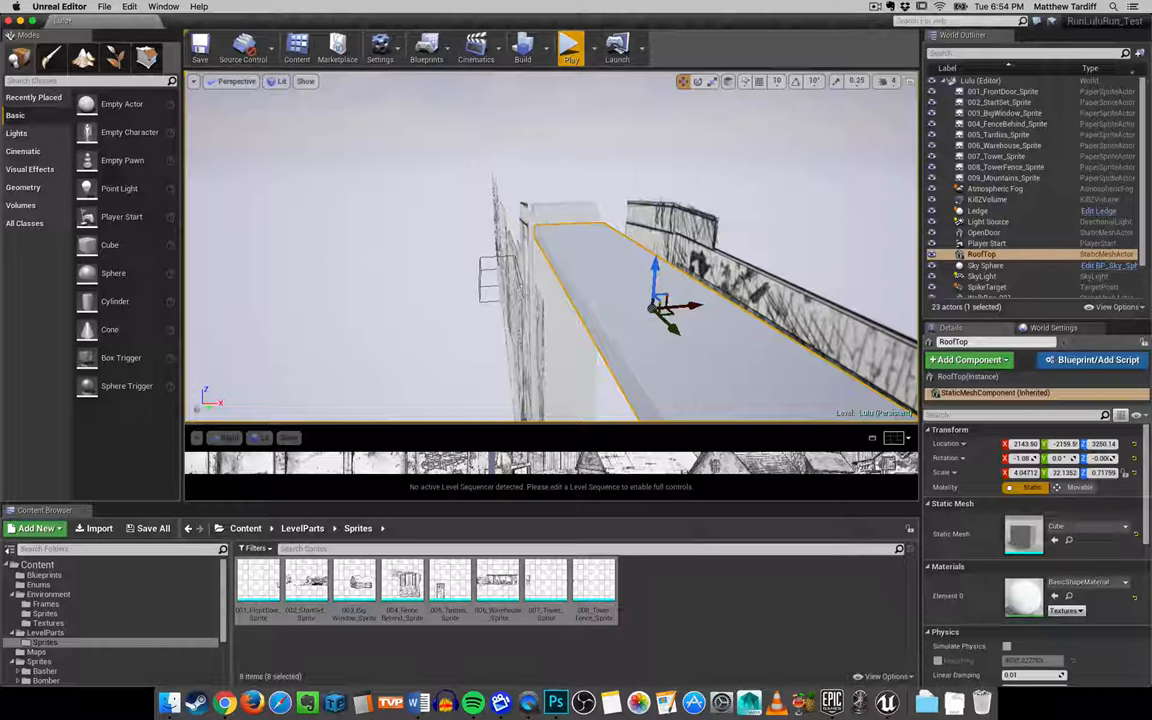
left_click(984, 264)
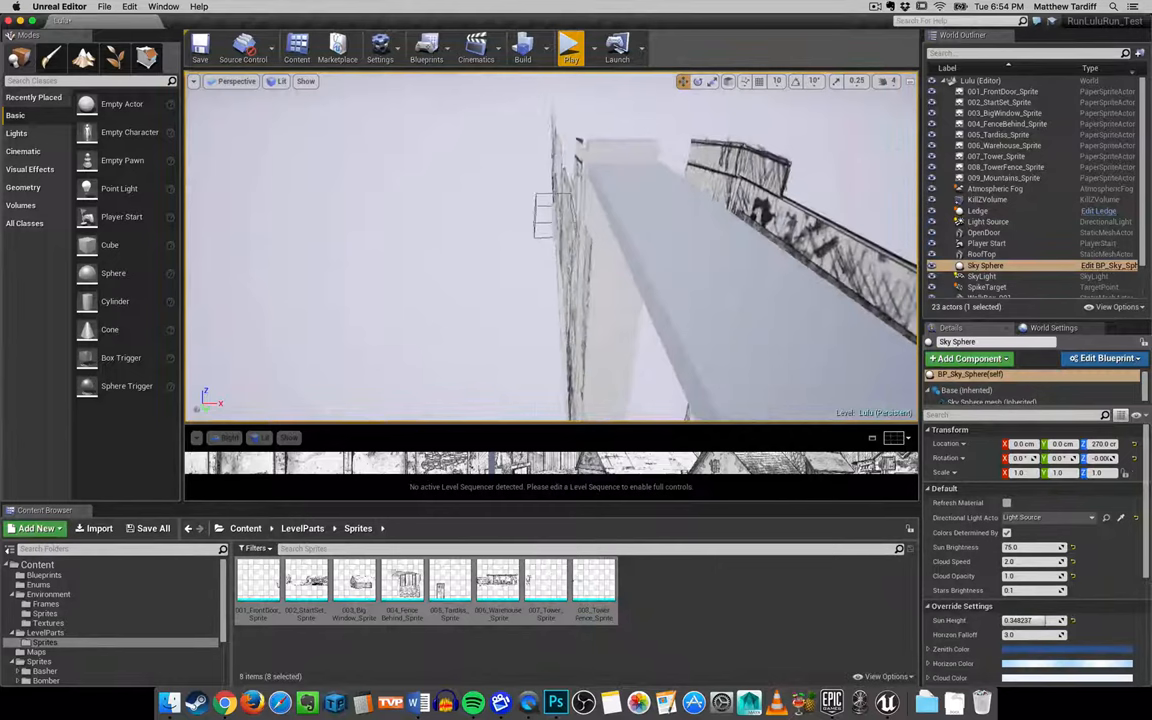
left_click(1004, 144)
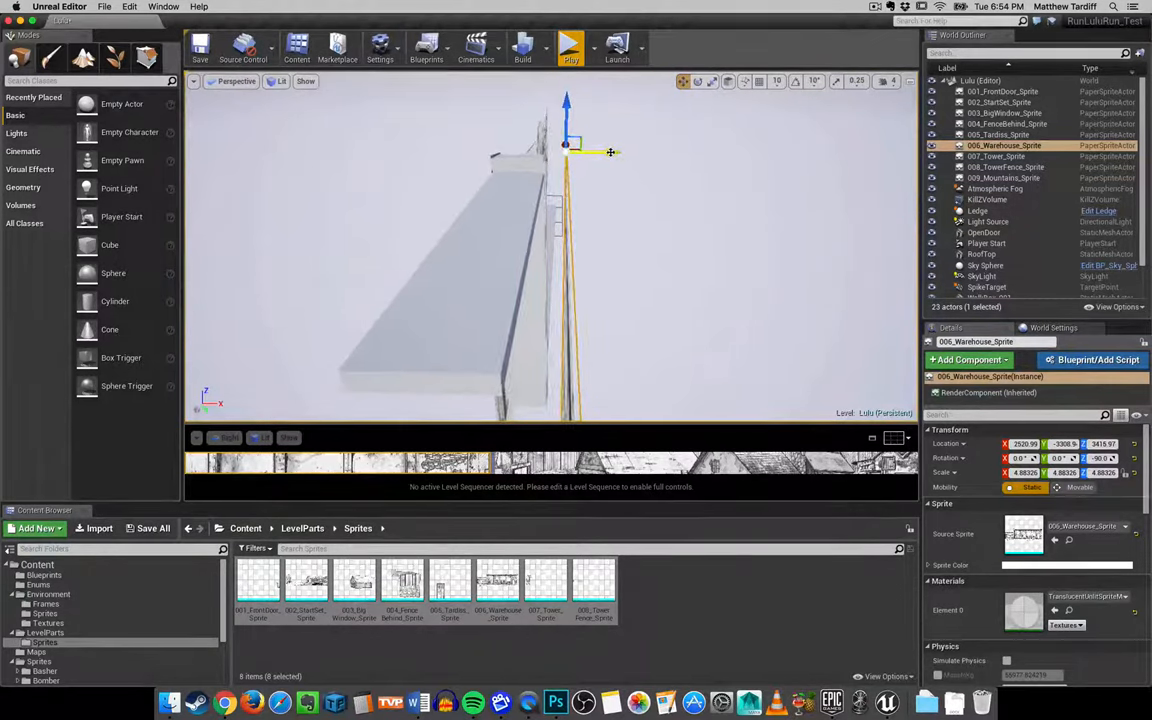
left_click_drag(610, 152, 588, 152)
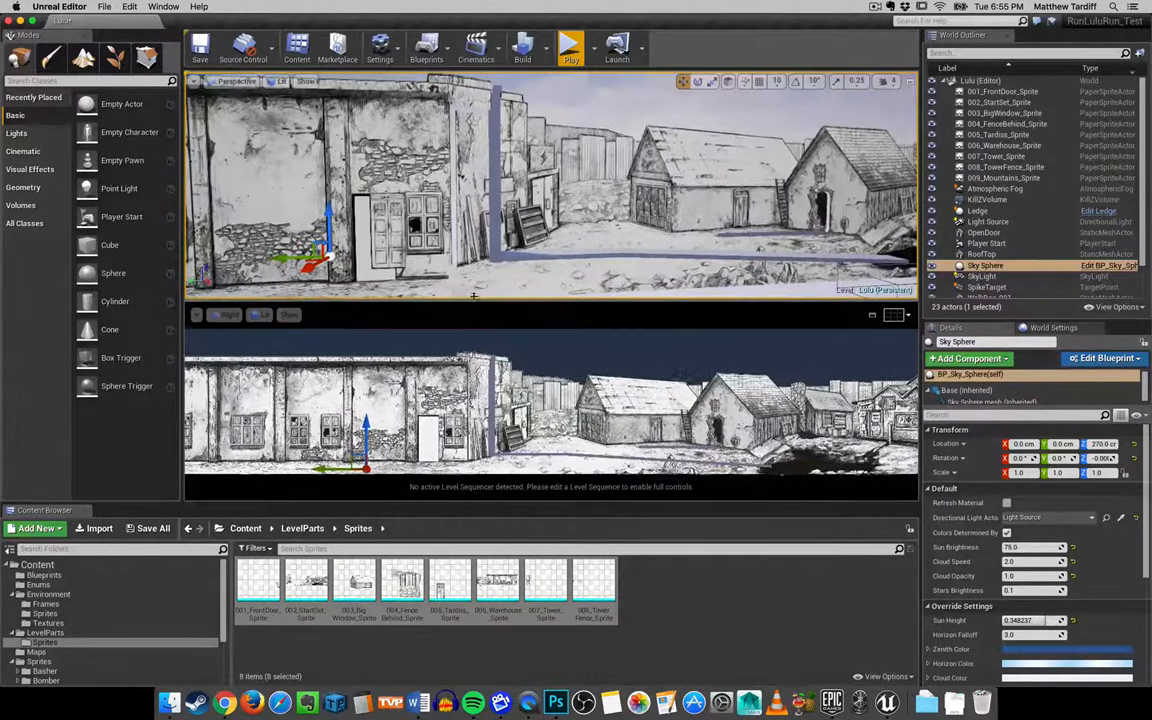
left_click(556, 702)
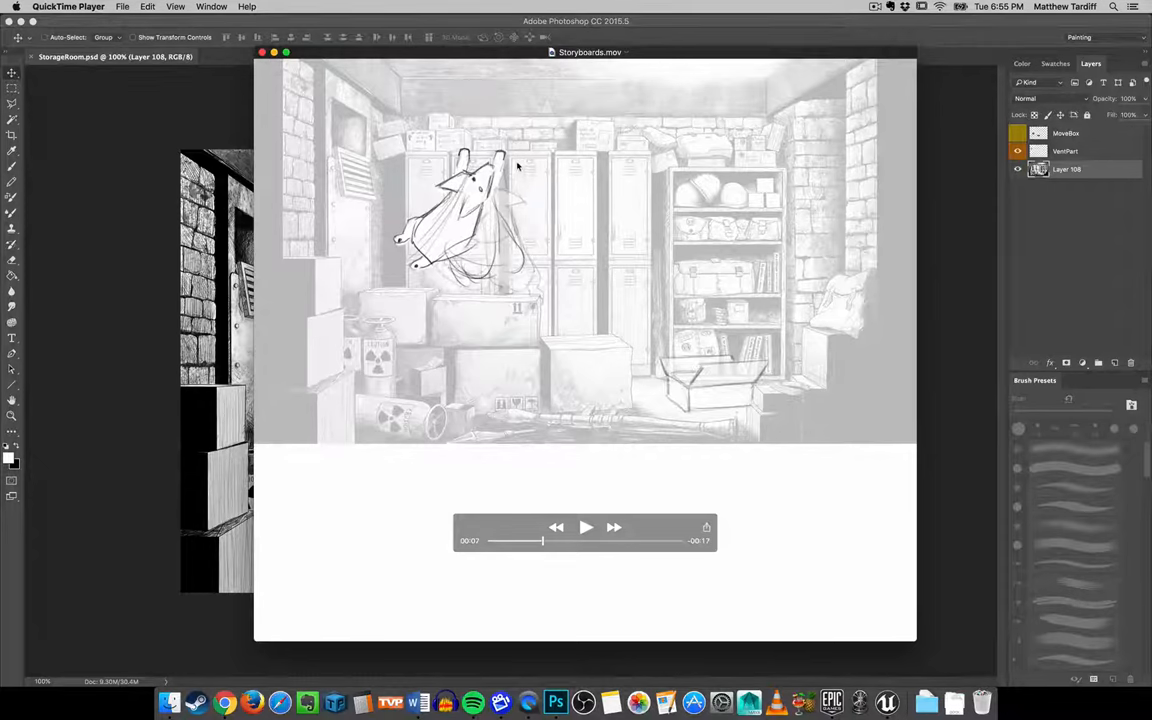
mouse_move(530, 114)
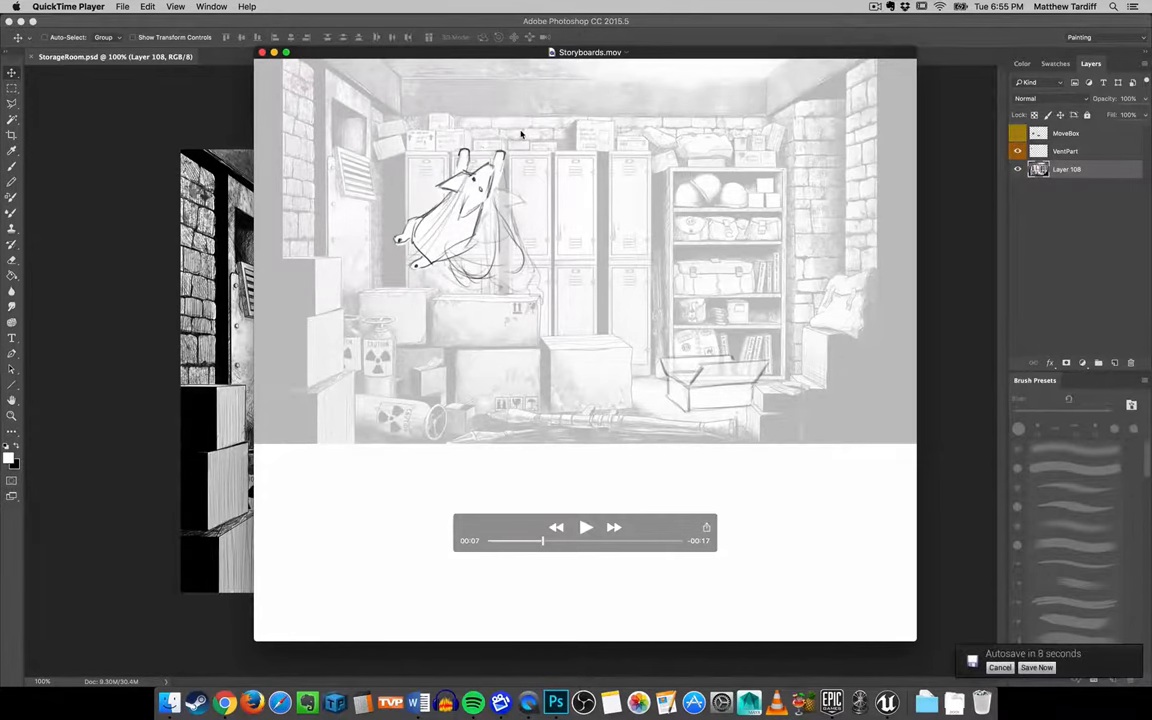
mouse_move(756, 176)
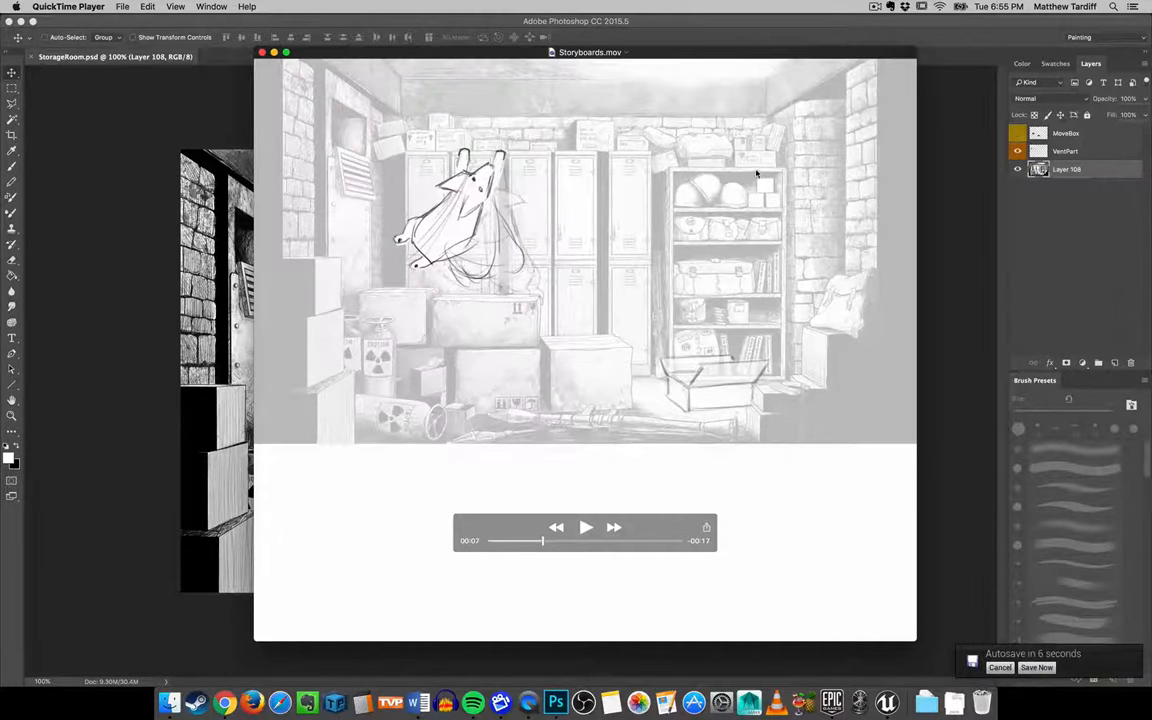
mouse_move(640, 556)
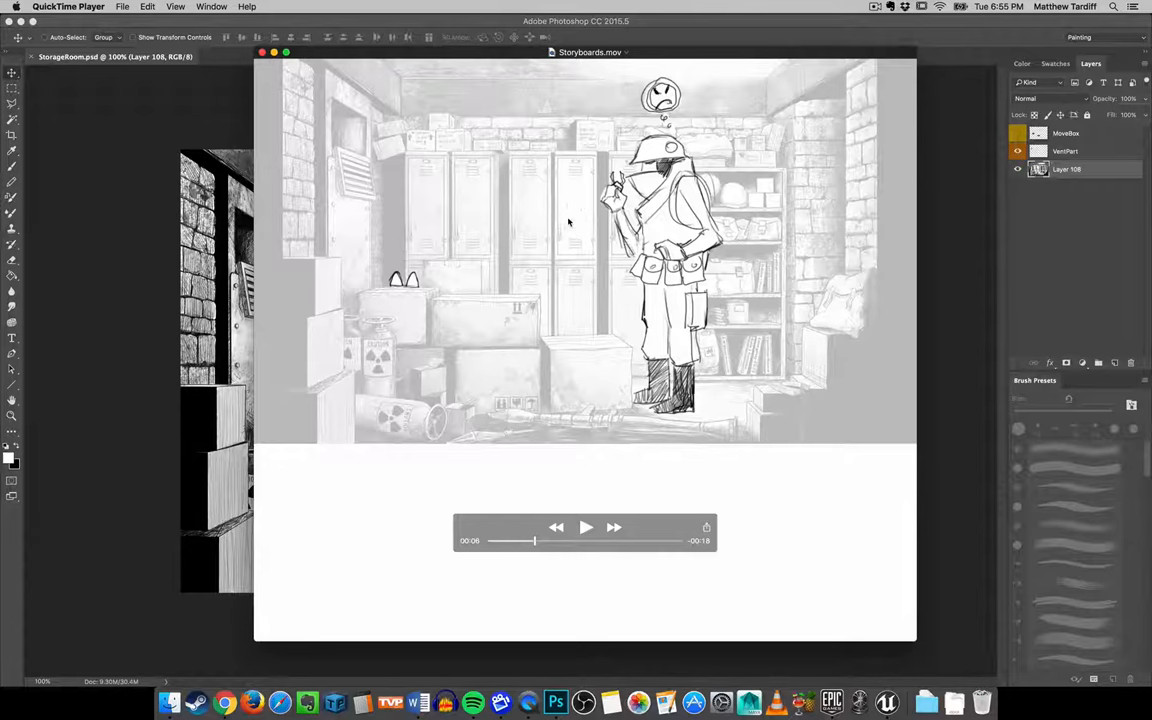
mouse_move(492, 216)
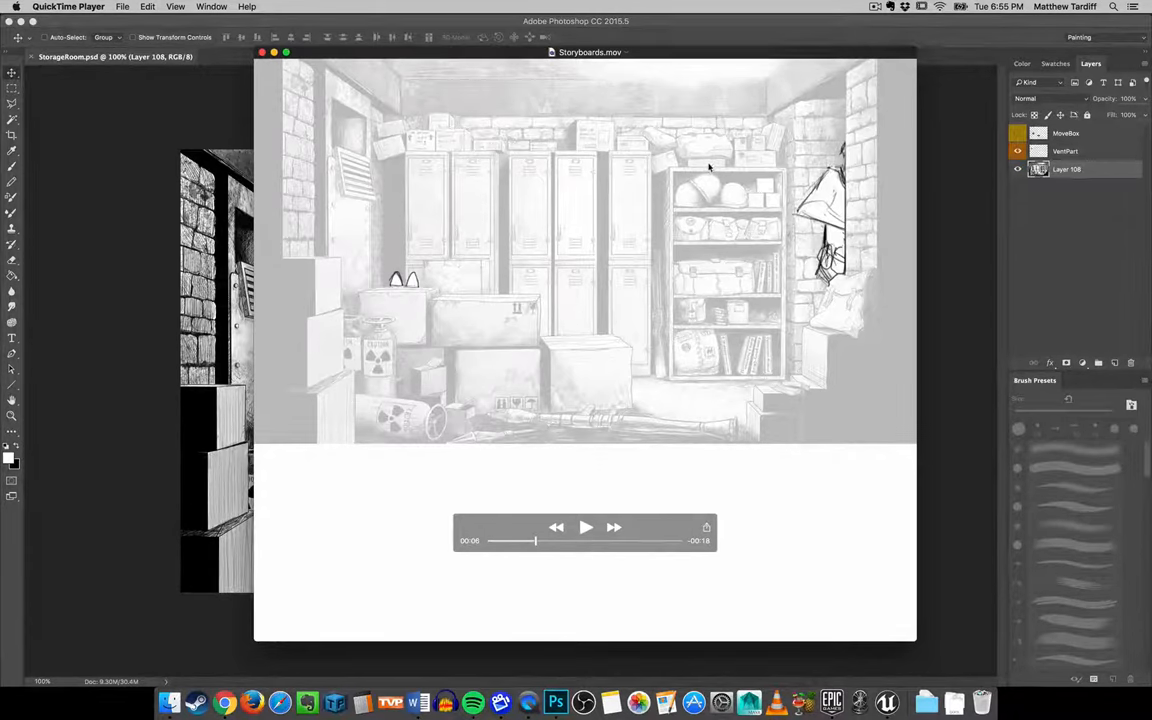
mouse_move(422, 292)
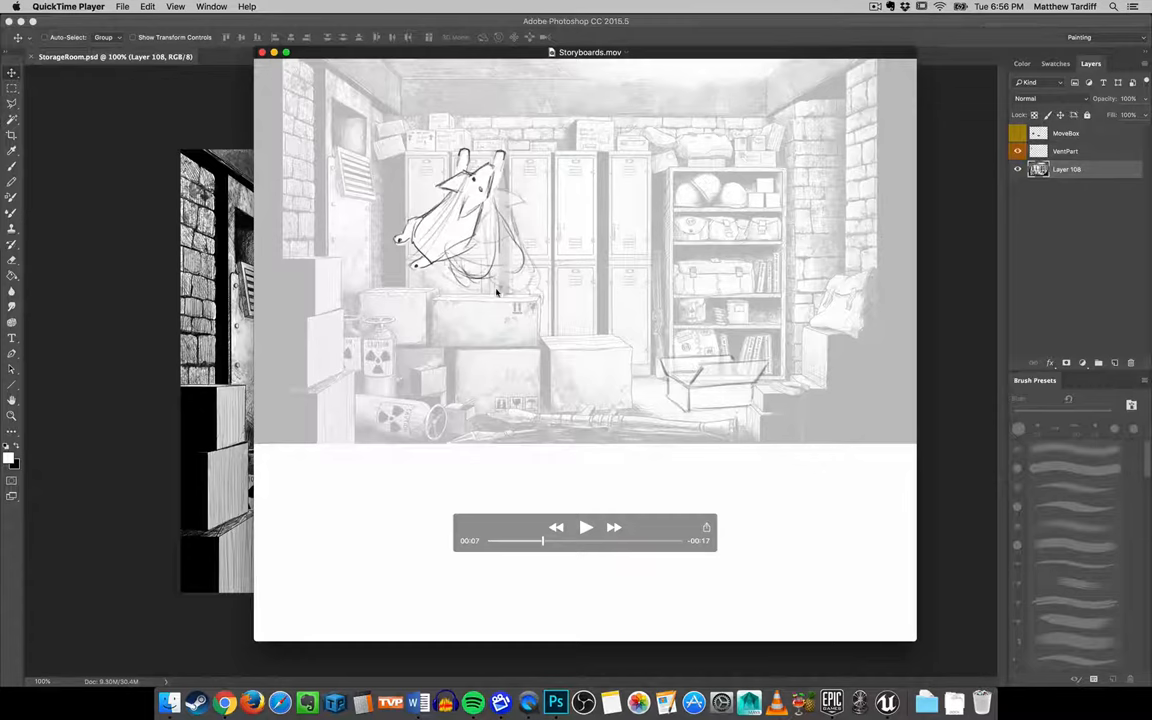
mouse_move(712, 184)
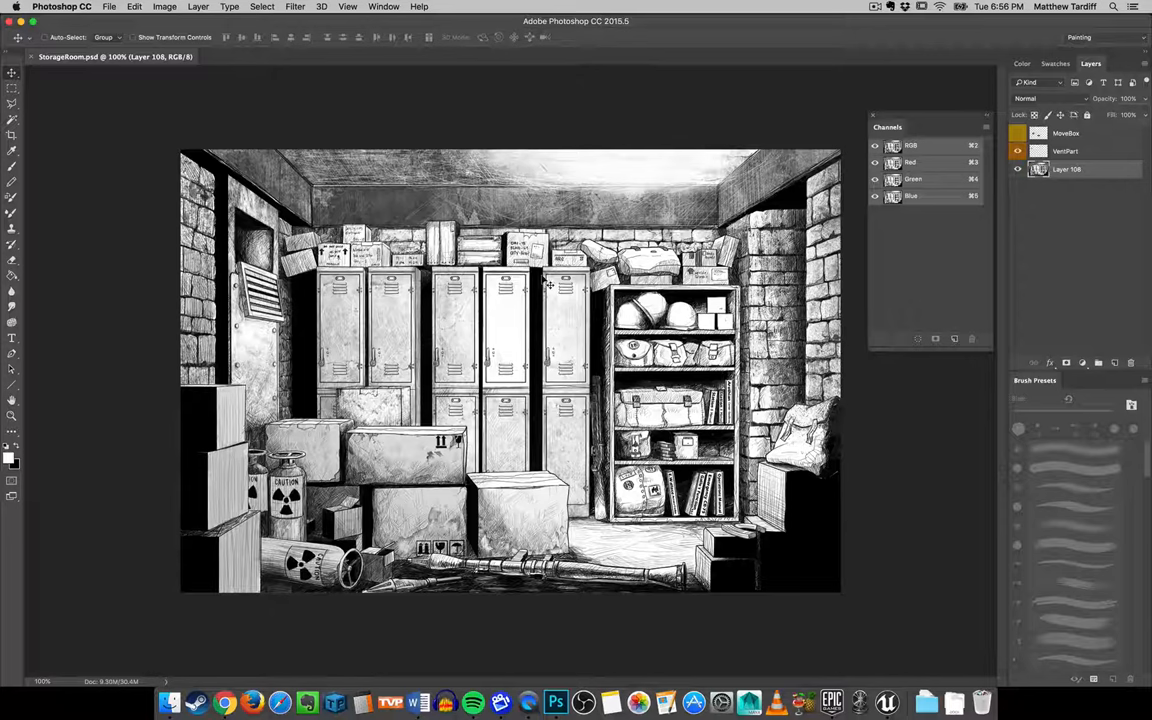
mouse_move(560, 444)
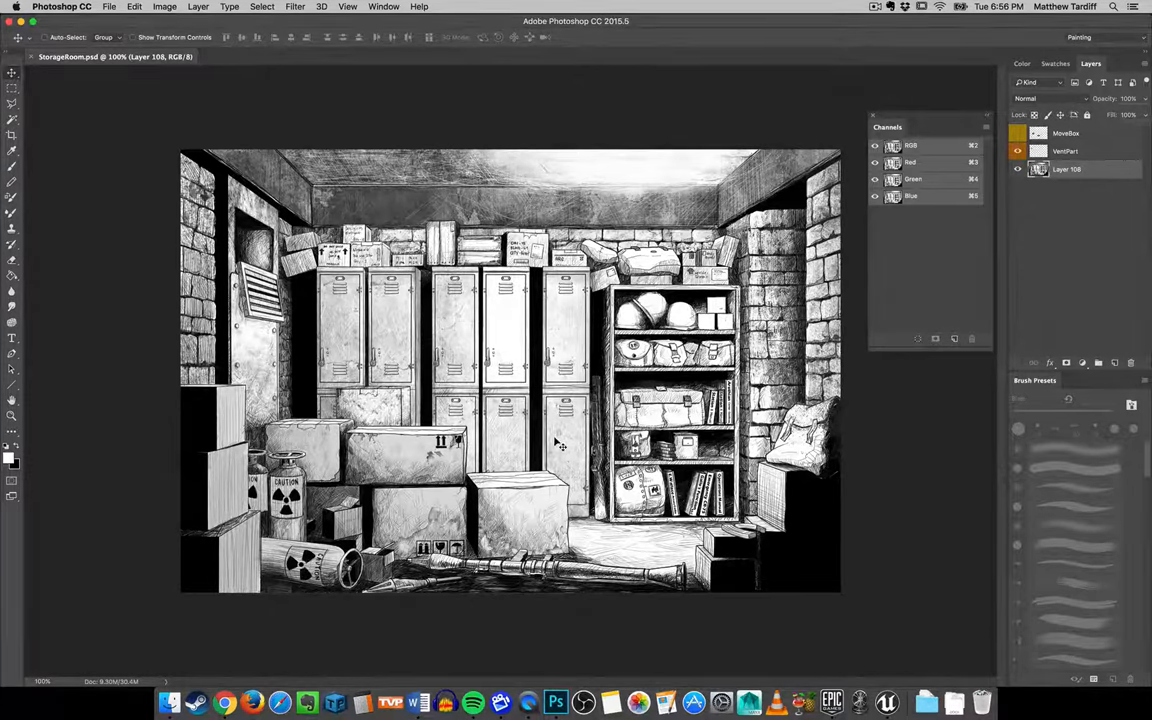
mouse_move(552, 444)
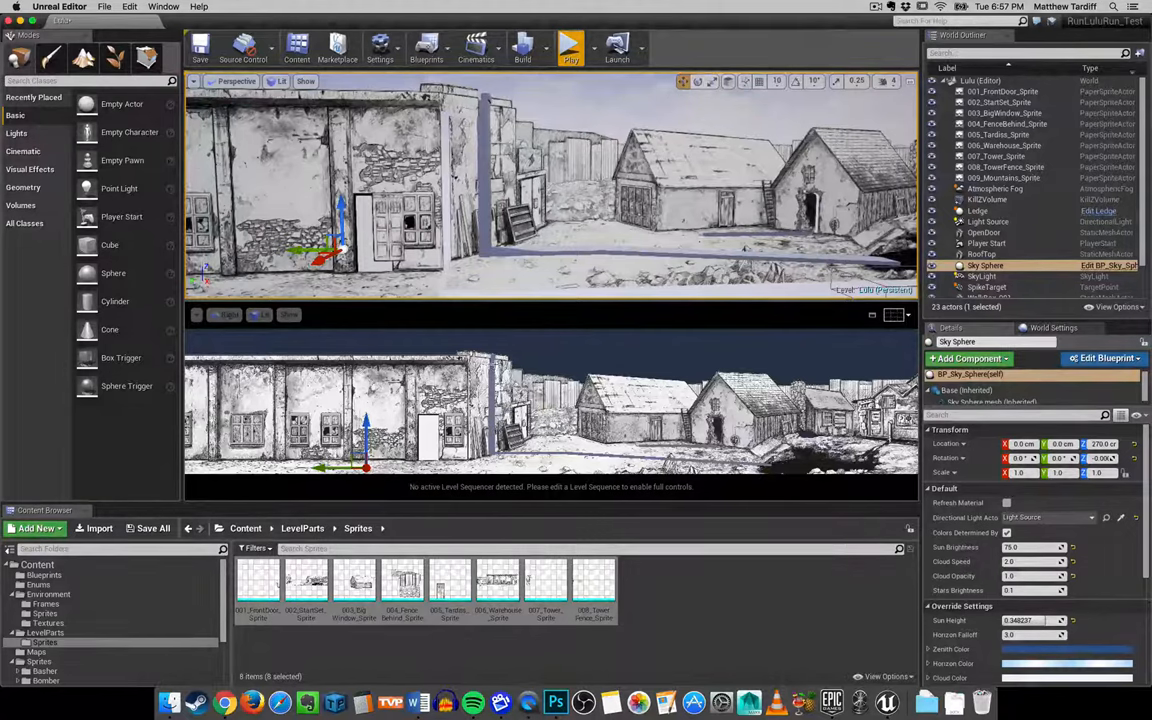
left_click(976, 210)
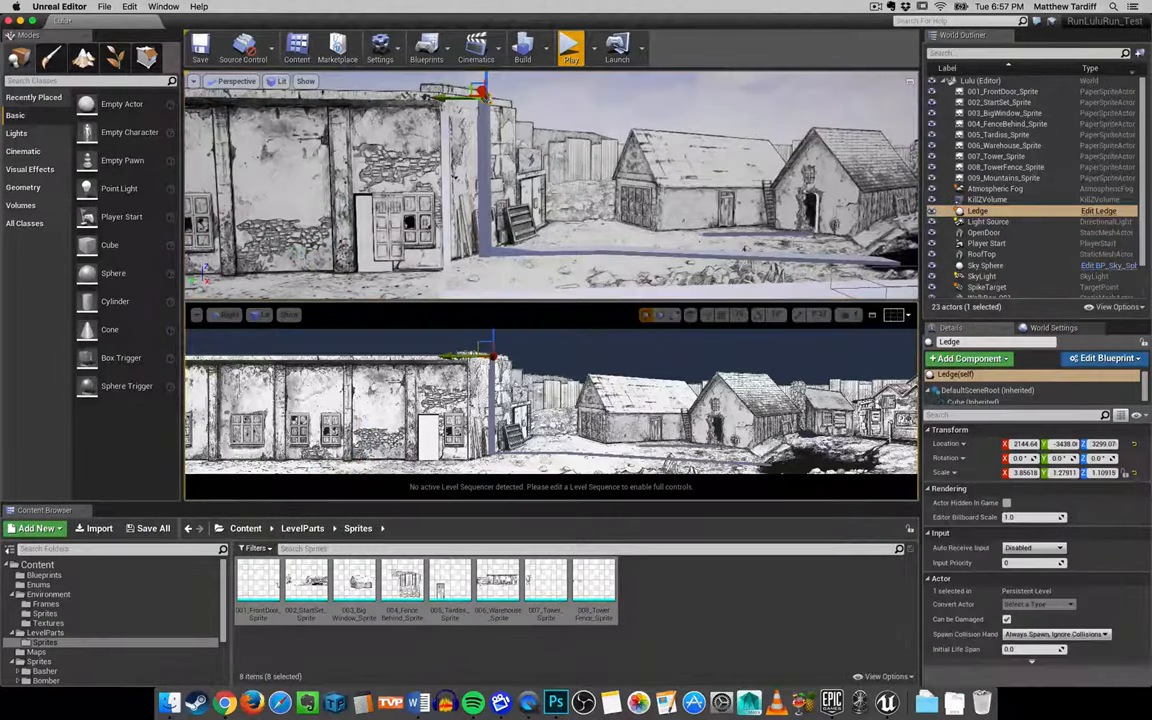
left_click(1000, 102)
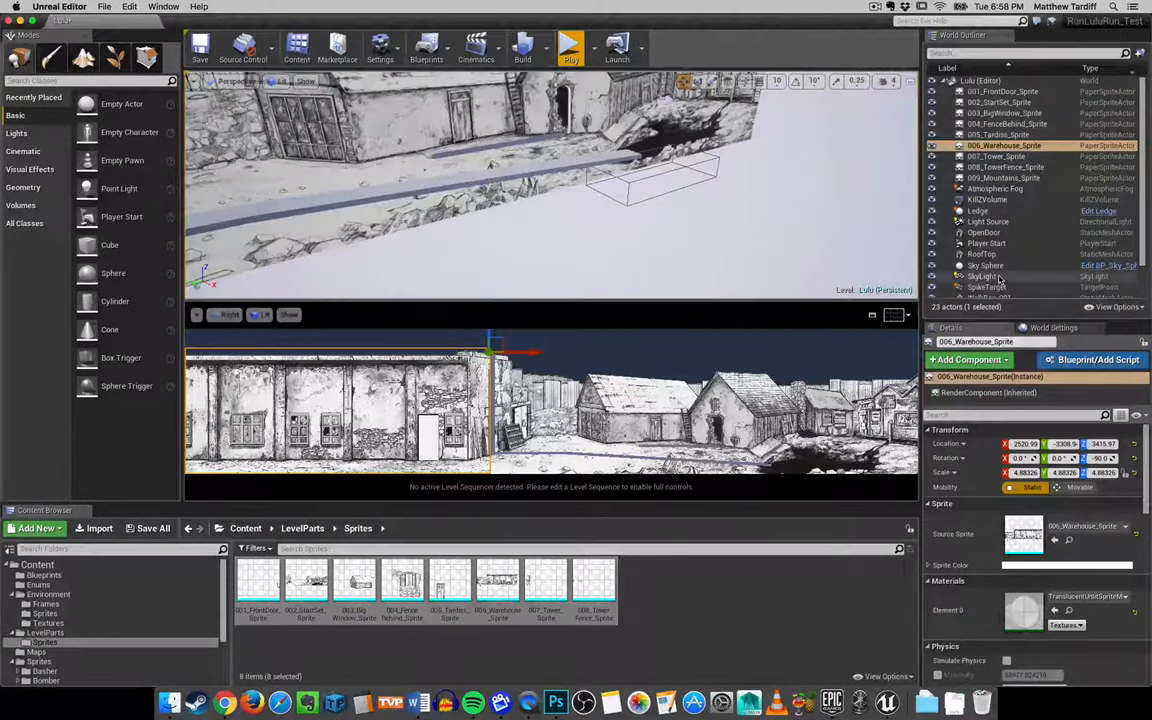
Move the Player Start down onto the walking lane in front of the village buildings
left_click(986, 244)
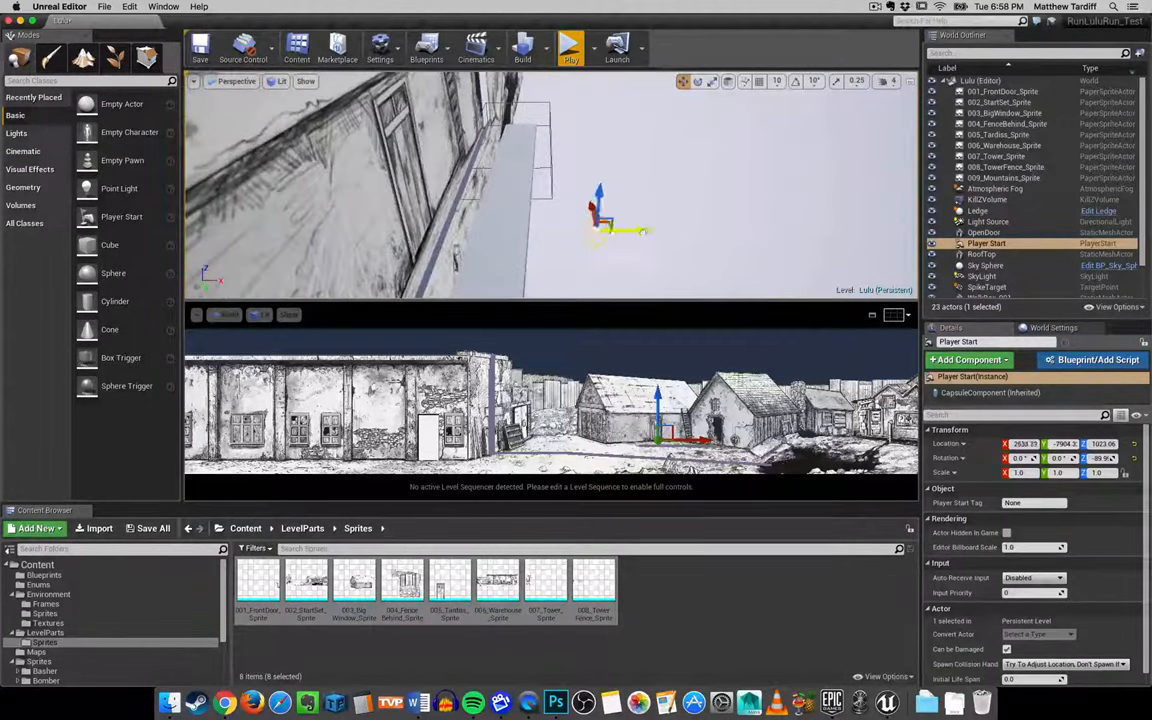
left_click_drag(604, 224, 544, 204)
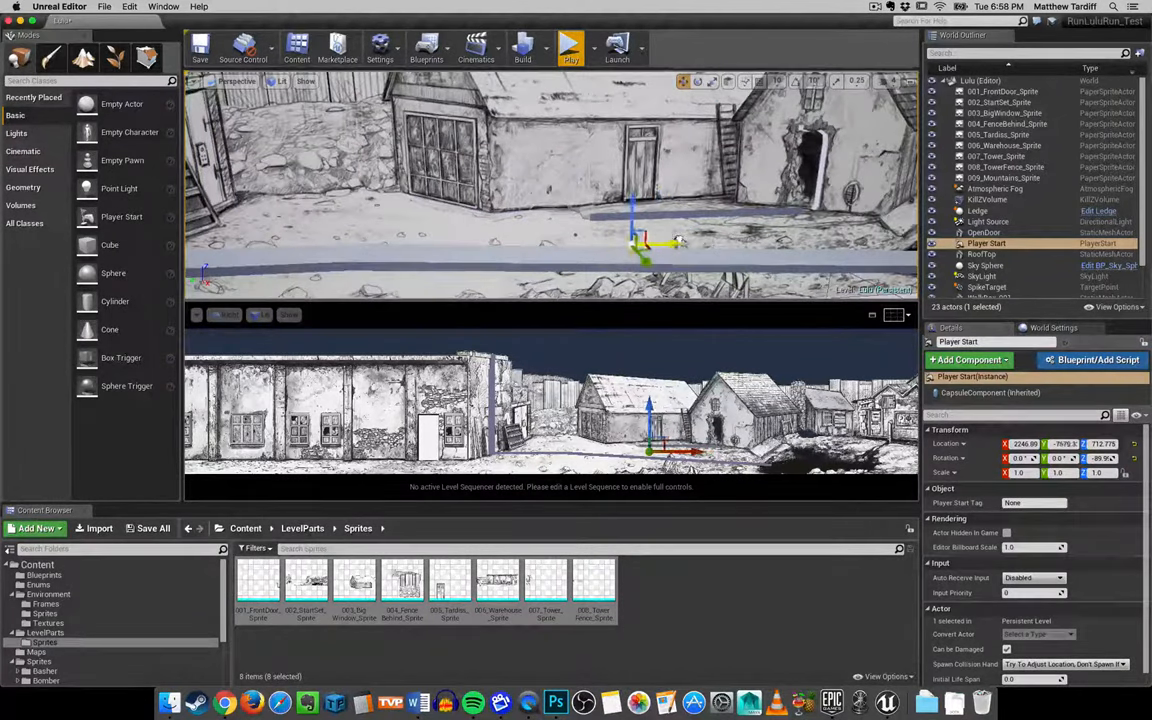
left_click_drag(640, 240, 470, 240)
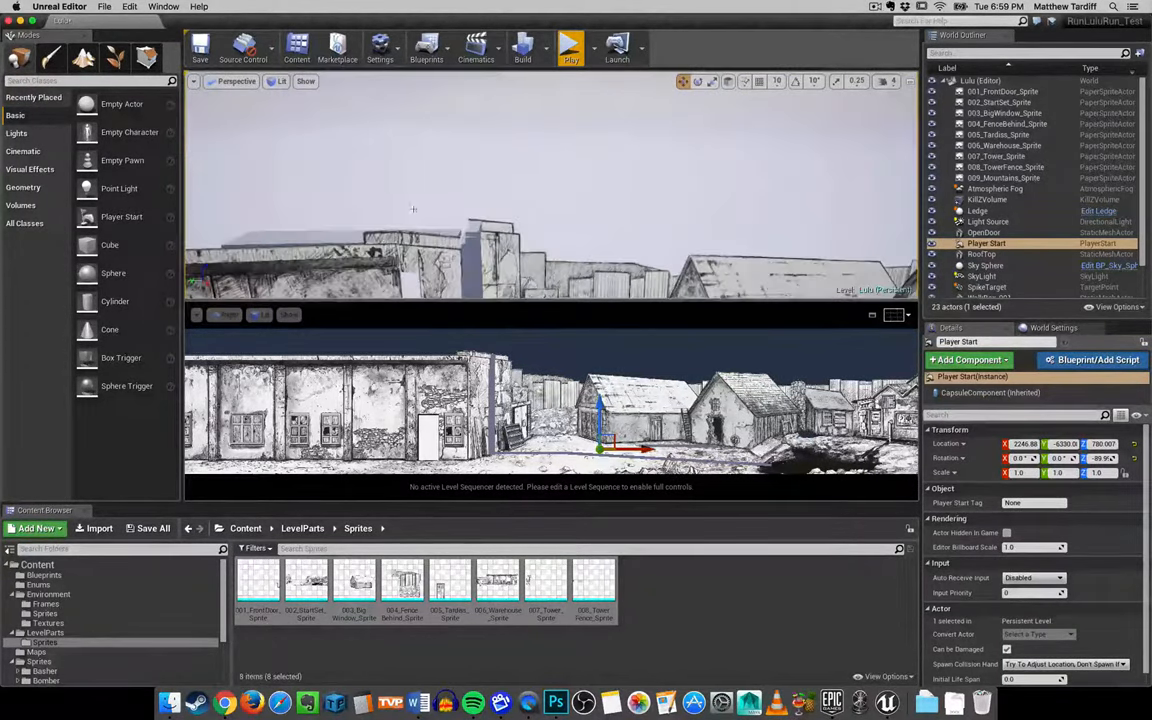
left_click(976, 210)
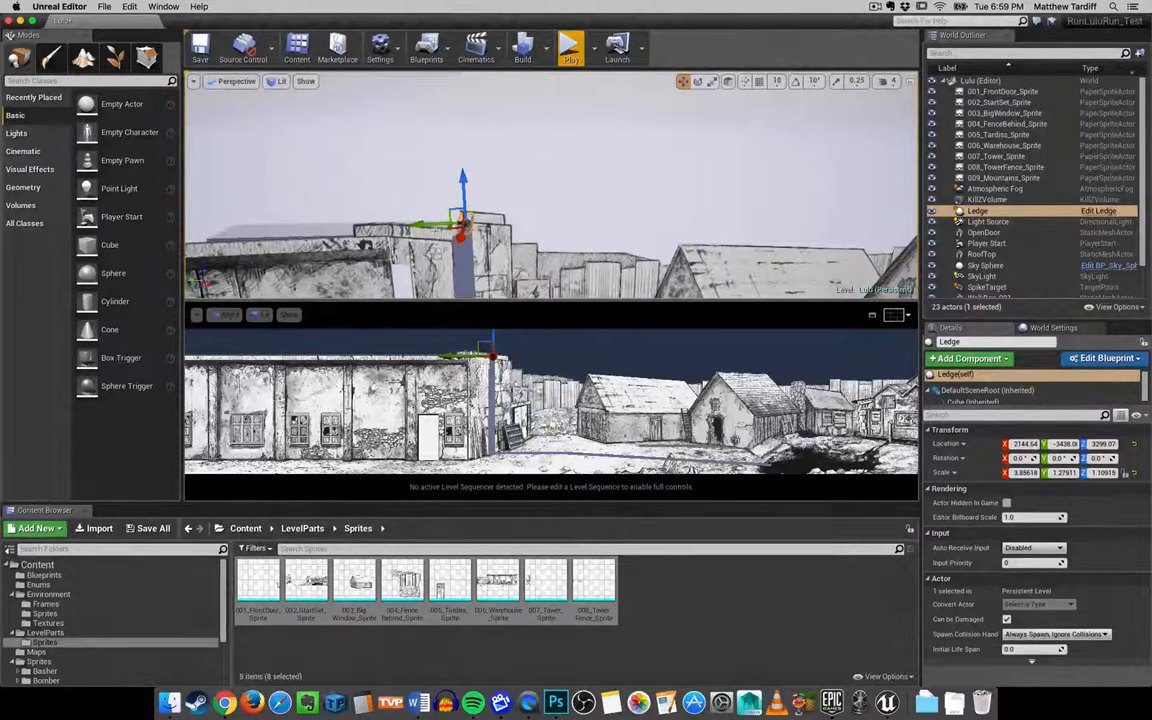
left_click(1004, 144)
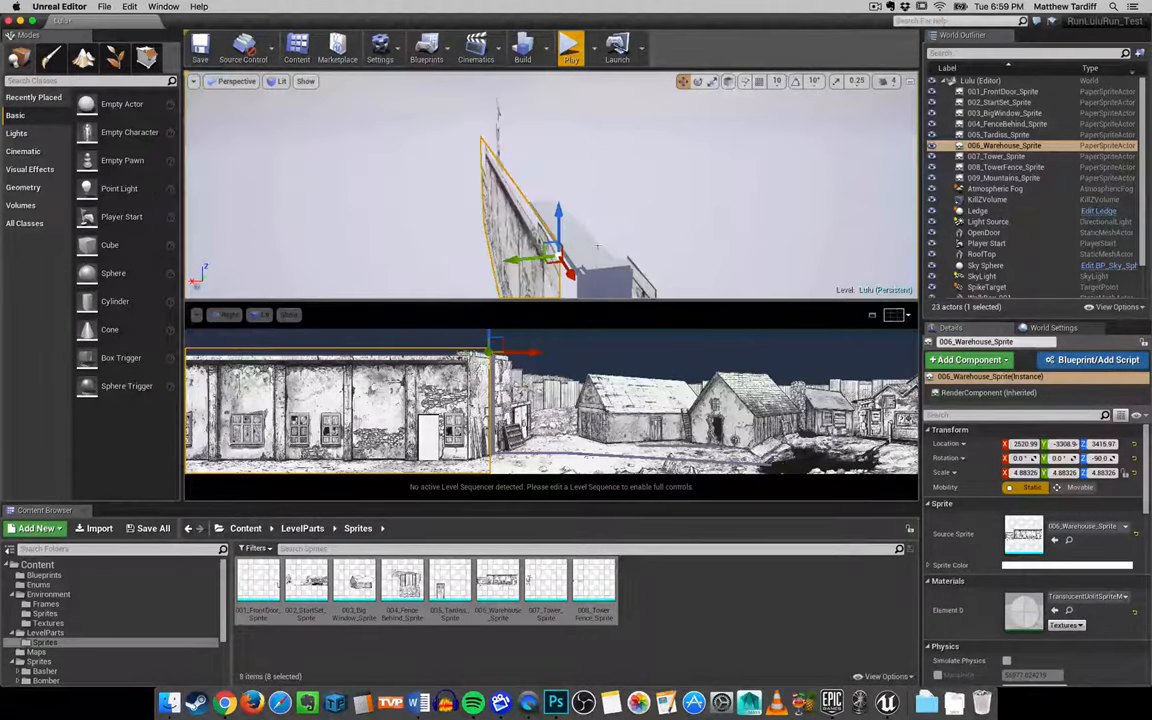
left_click(982, 254)
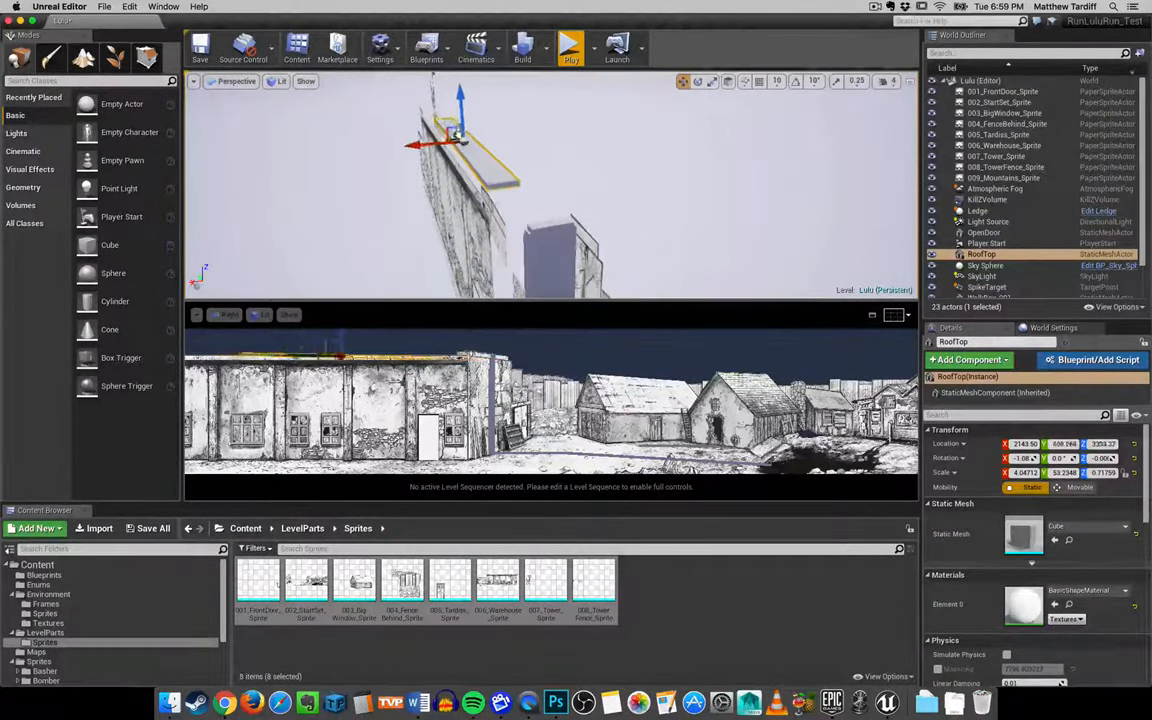
left_click_drag(450, 140, 476, 156)
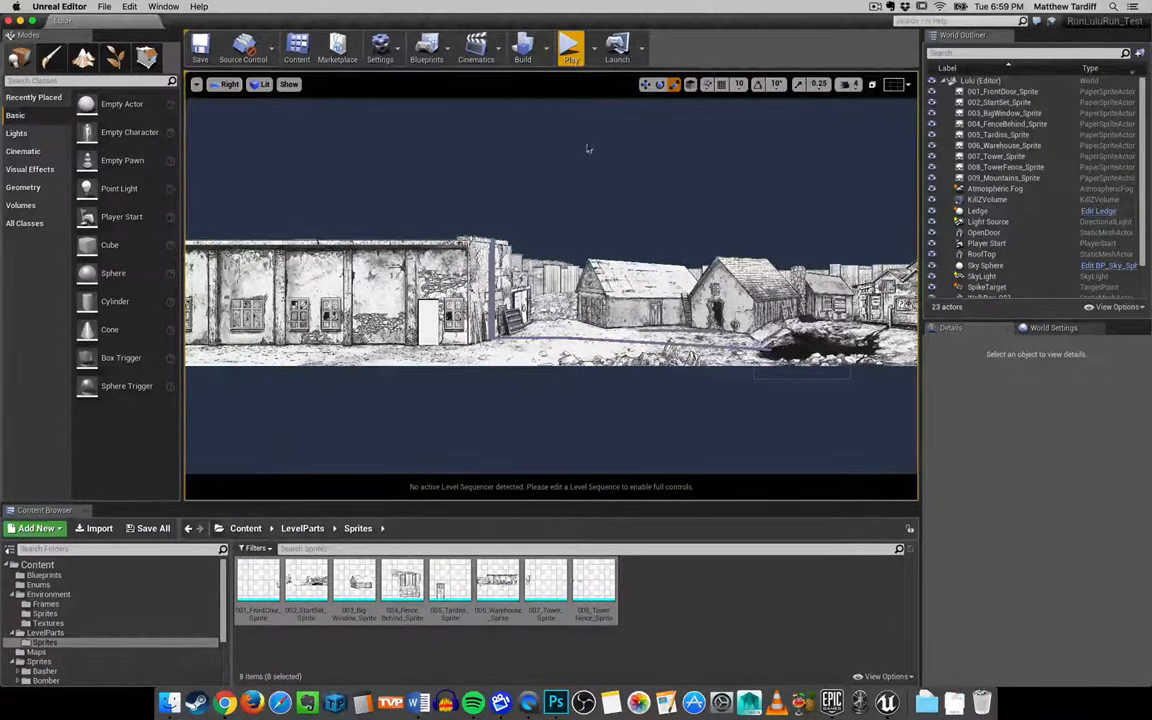
Run a play test of the village level and return to editing
left_click(570, 44)
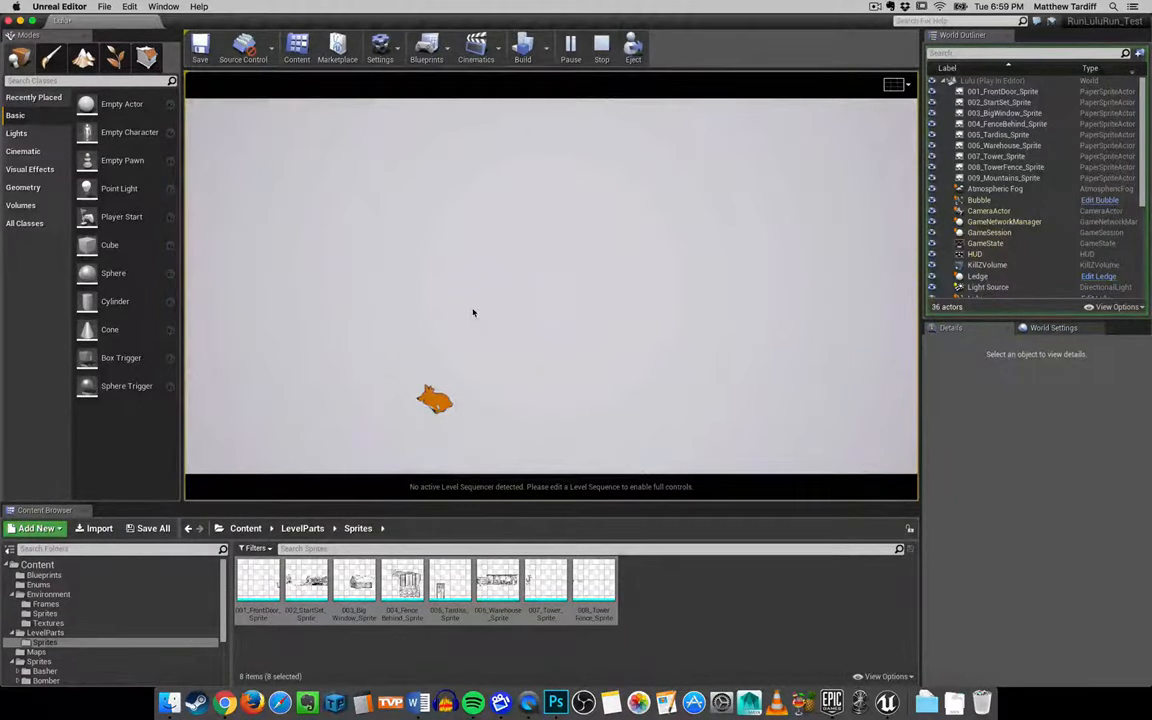
left_click(570, 44)
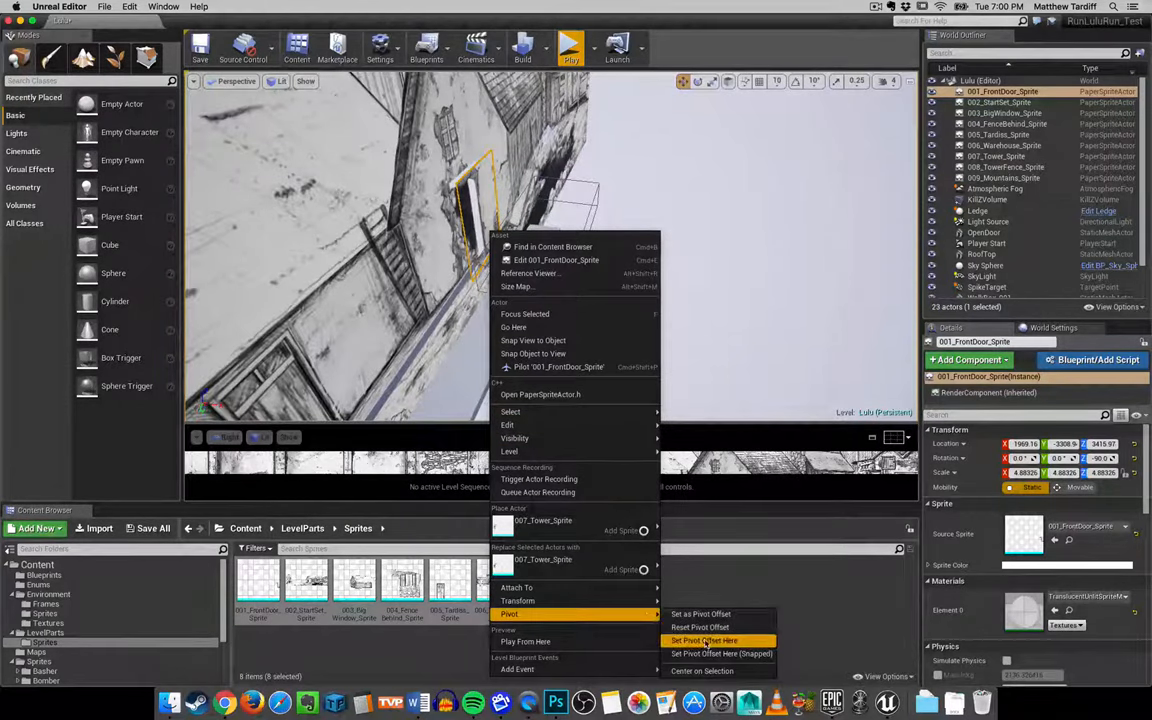
Apply a pivot option to 001_FrontDoor_Sprite and view it edge-on over the barn doorway
left_click(704, 640)
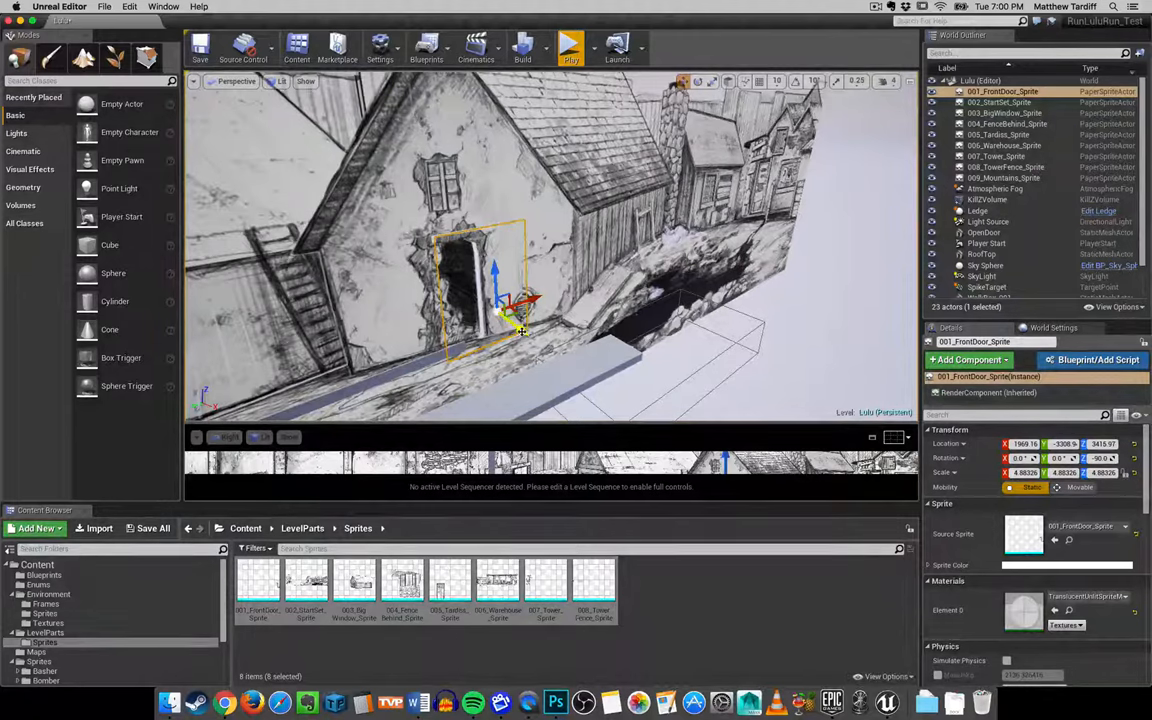
left_click_drag(510, 304, 530, 320)
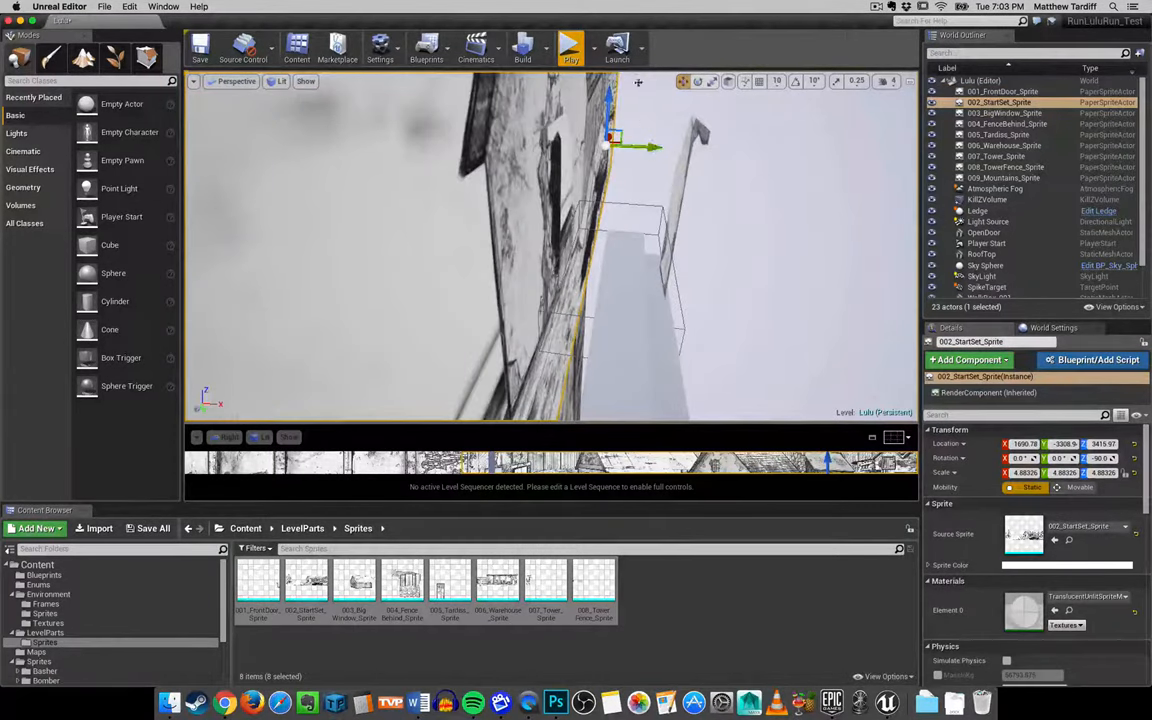
Play the level, eject to inspect the scene, then repossess the character walking past the barn
left_click(572, 44)
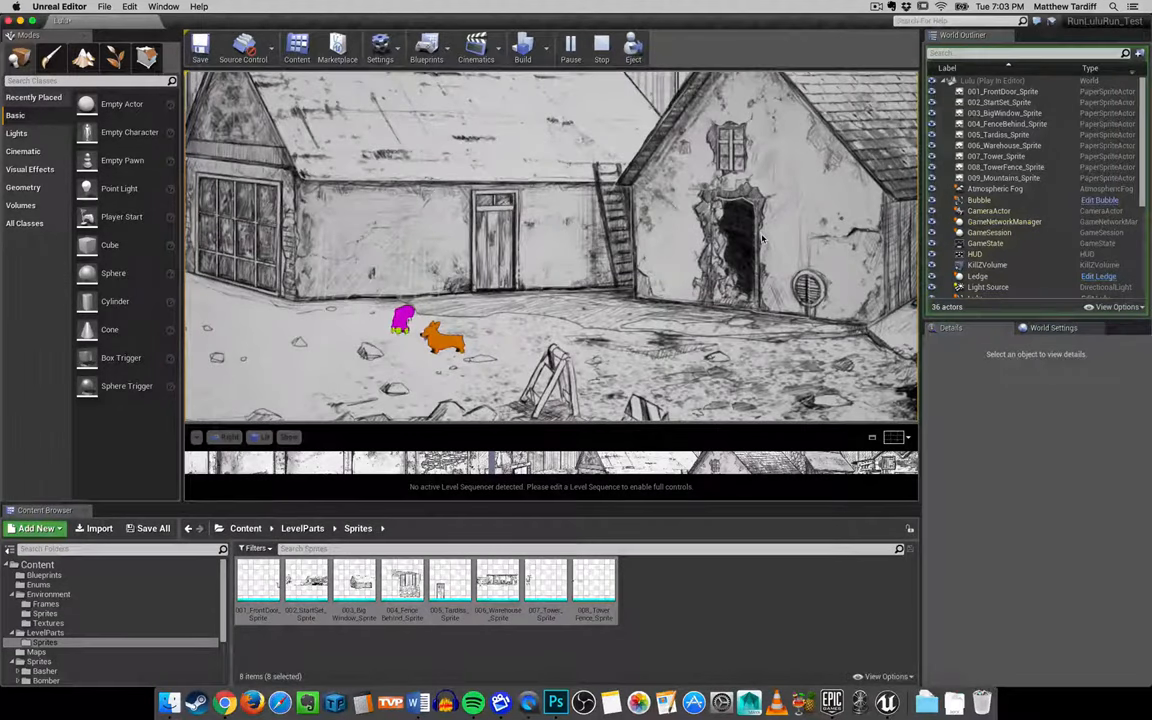
left_click(600, 48)
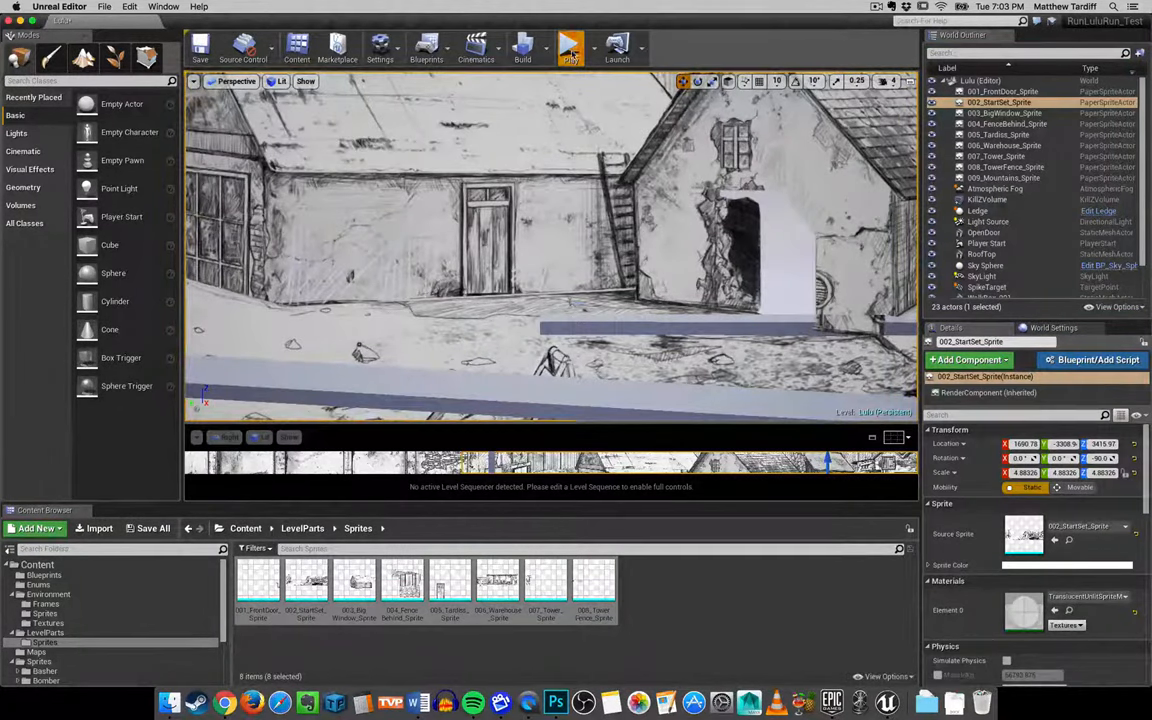
left_click(570, 42)
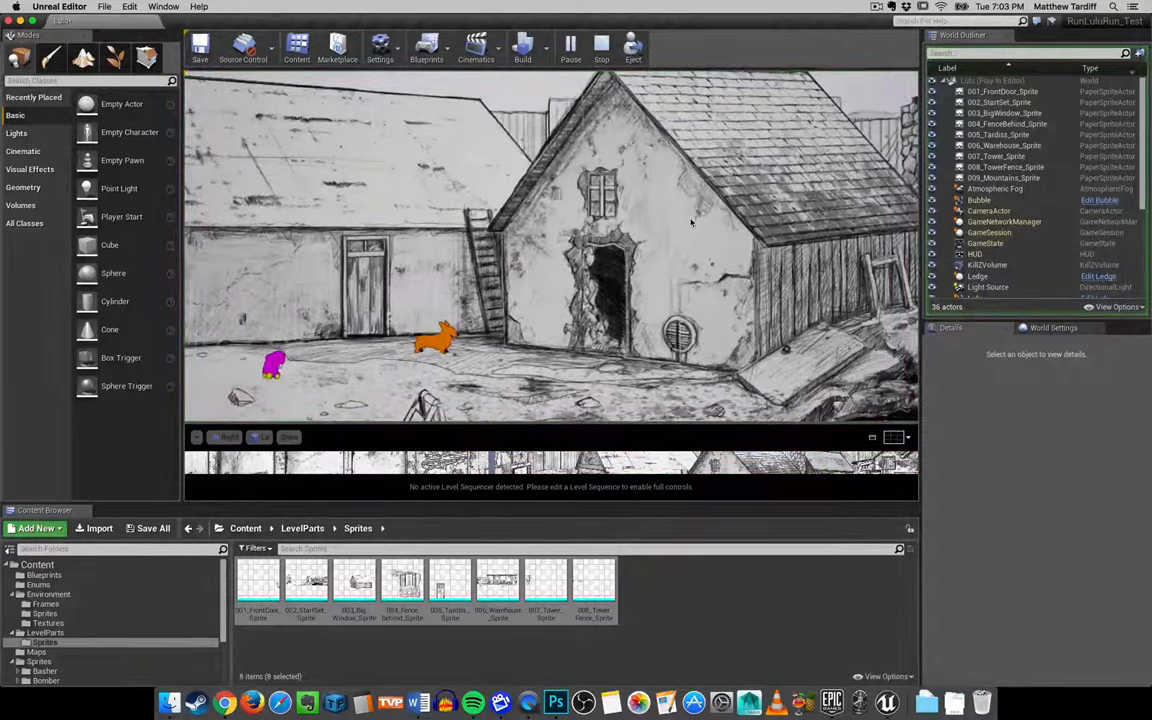